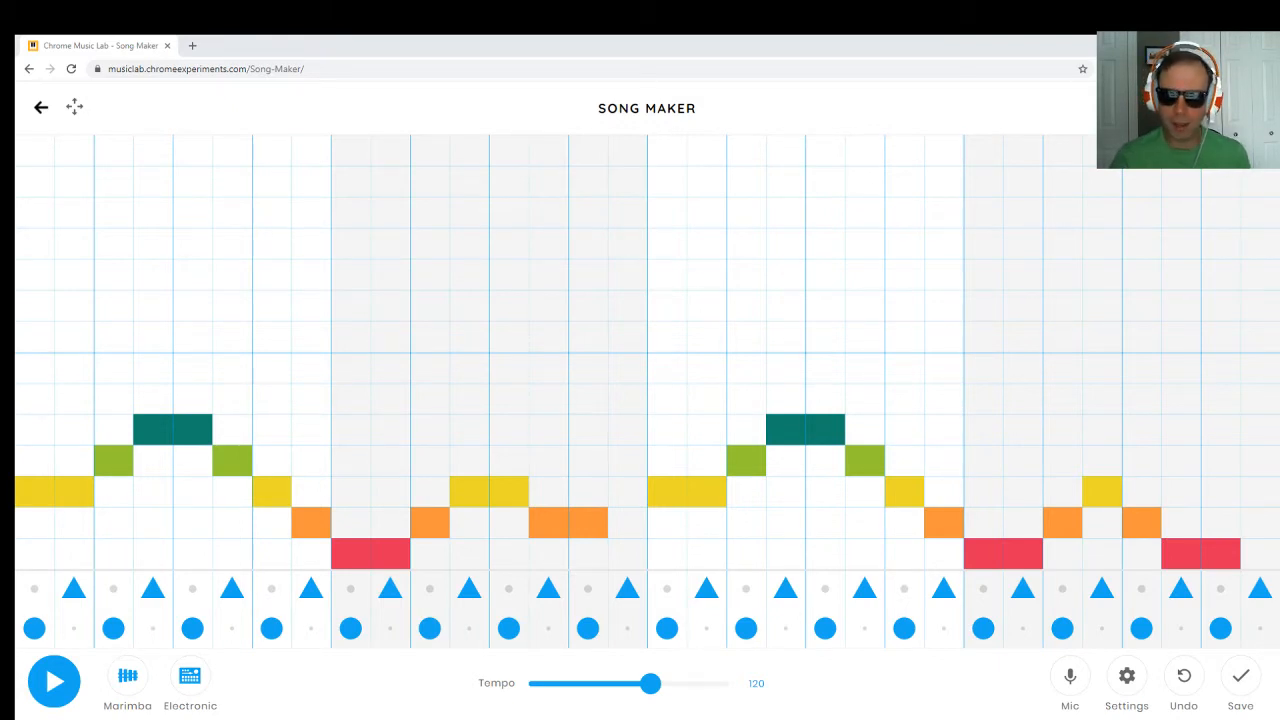
mouse_move(522, 537)
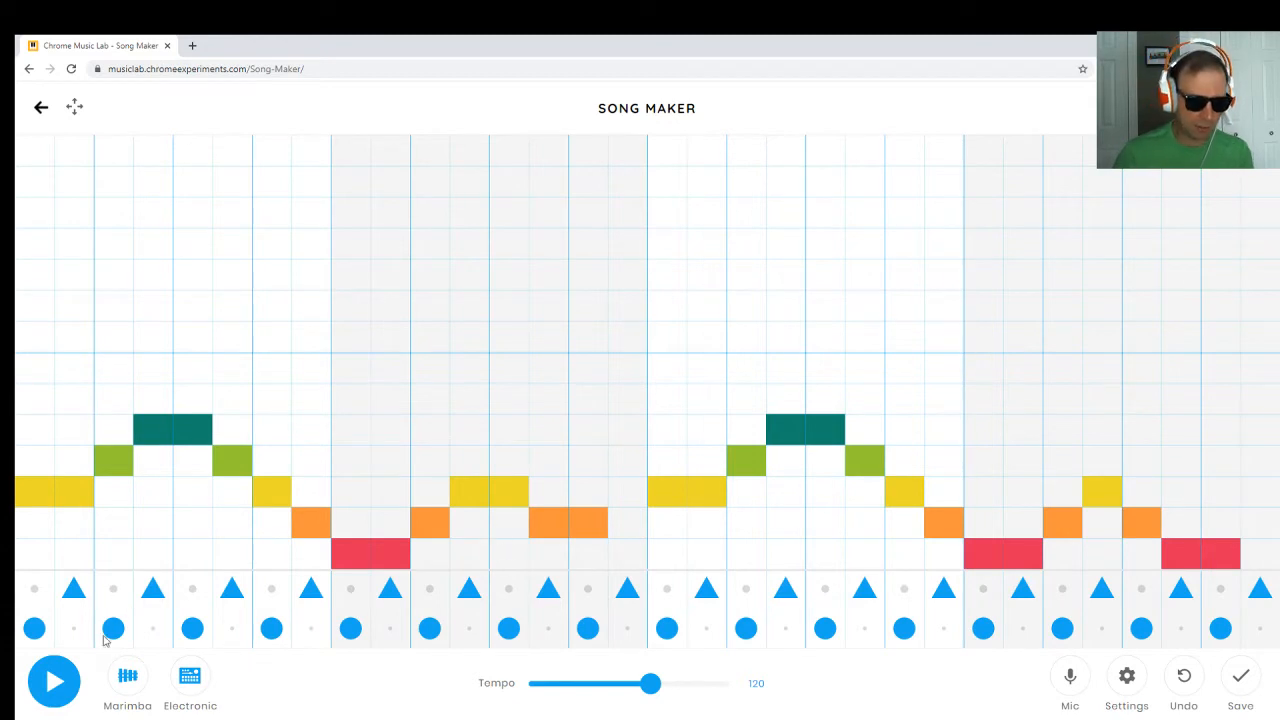
Play and stop the Ode to Joy melody over the default drum beat
click(54, 682)
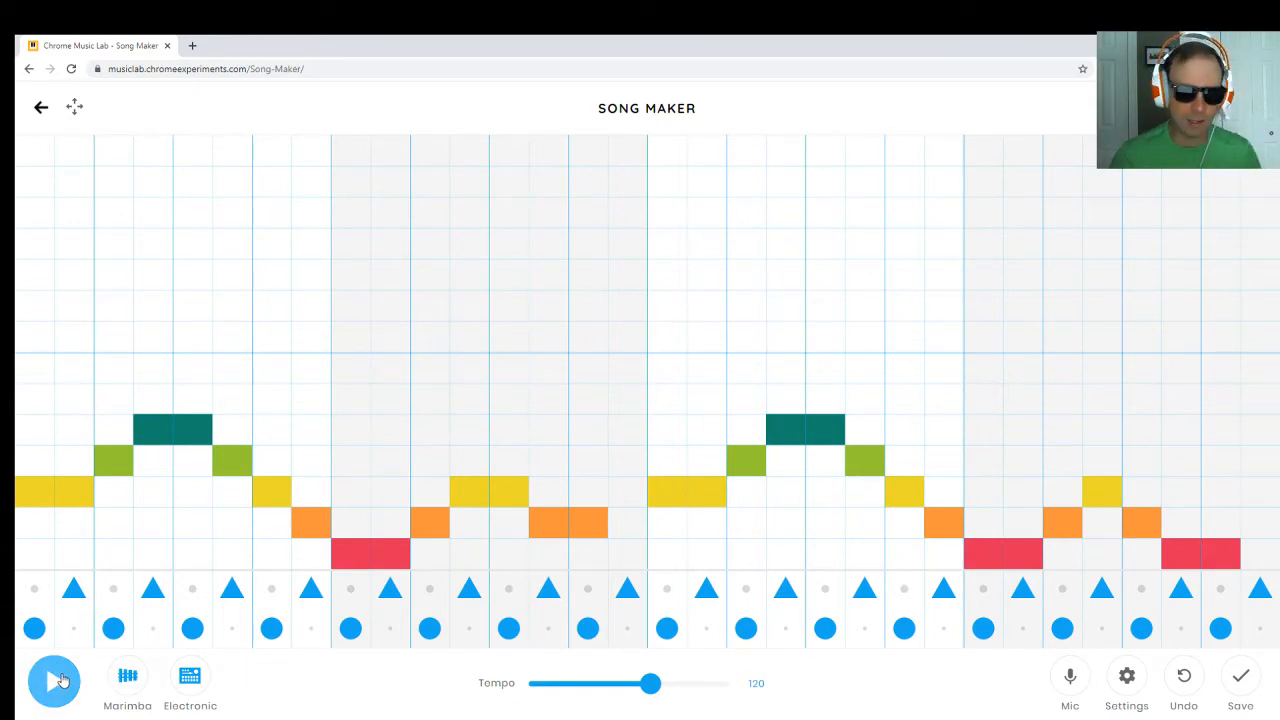
click(54, 681)
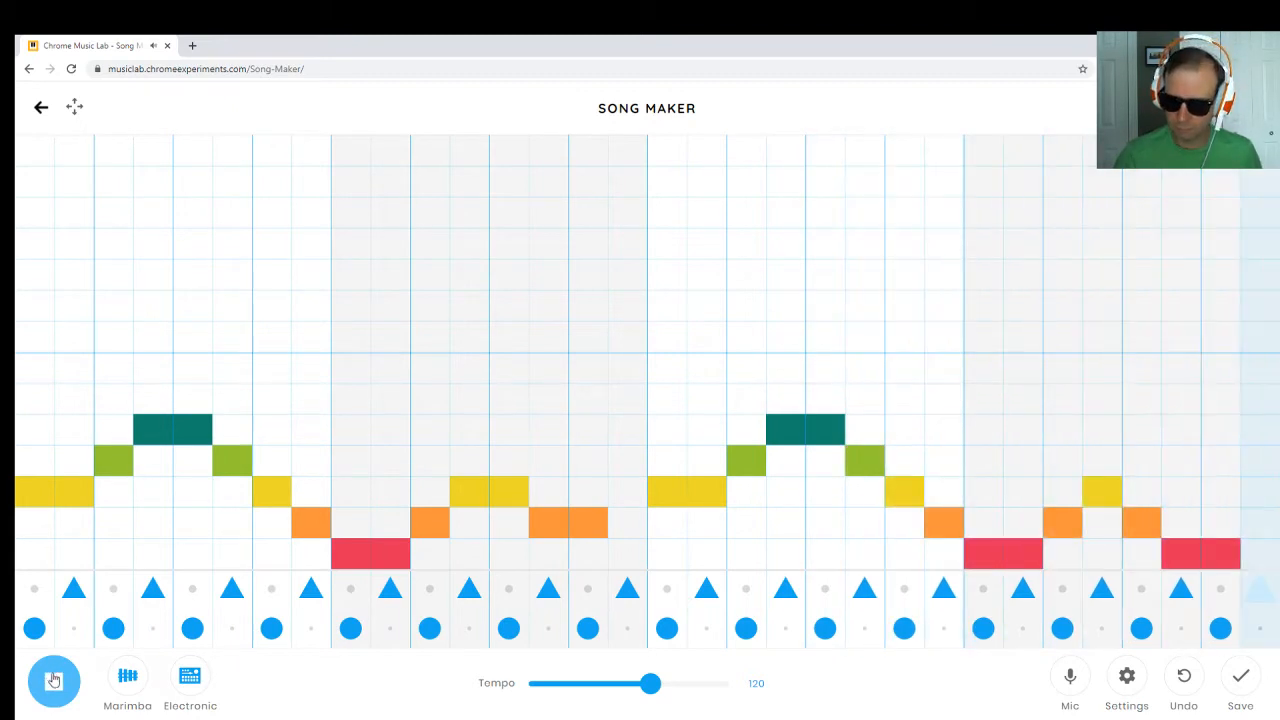
click(53, 680)
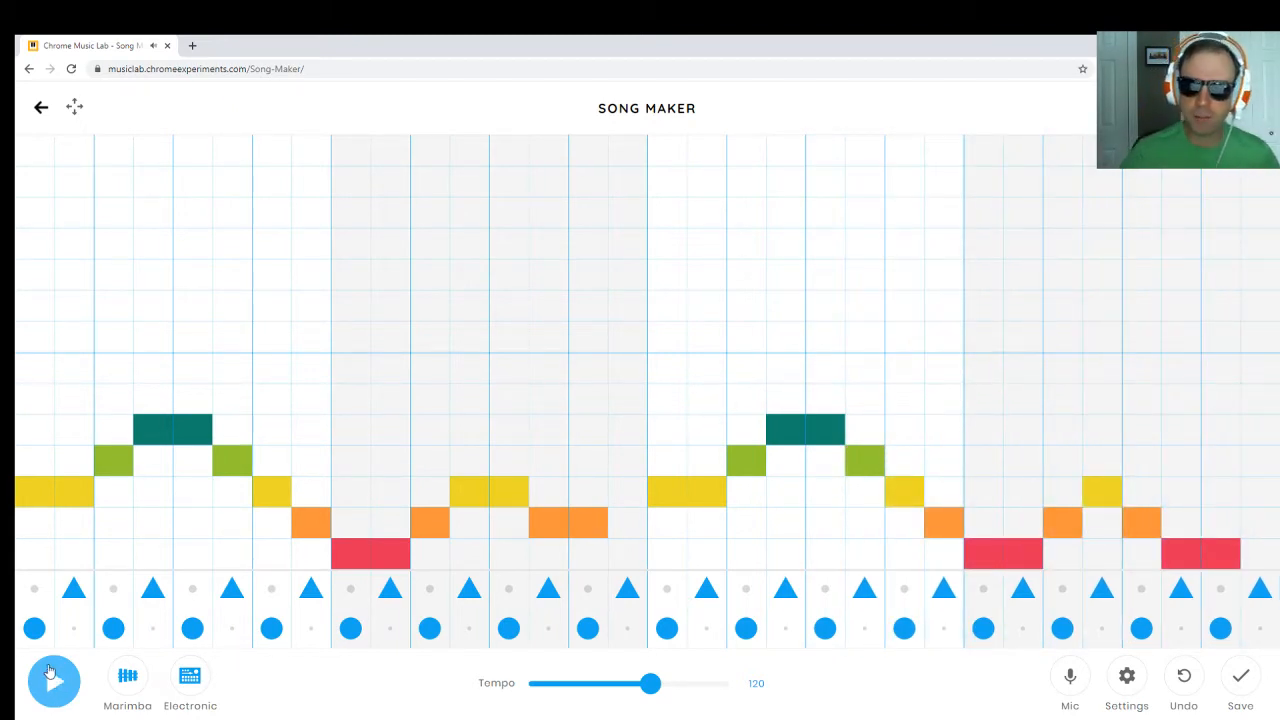
click(53, 681)
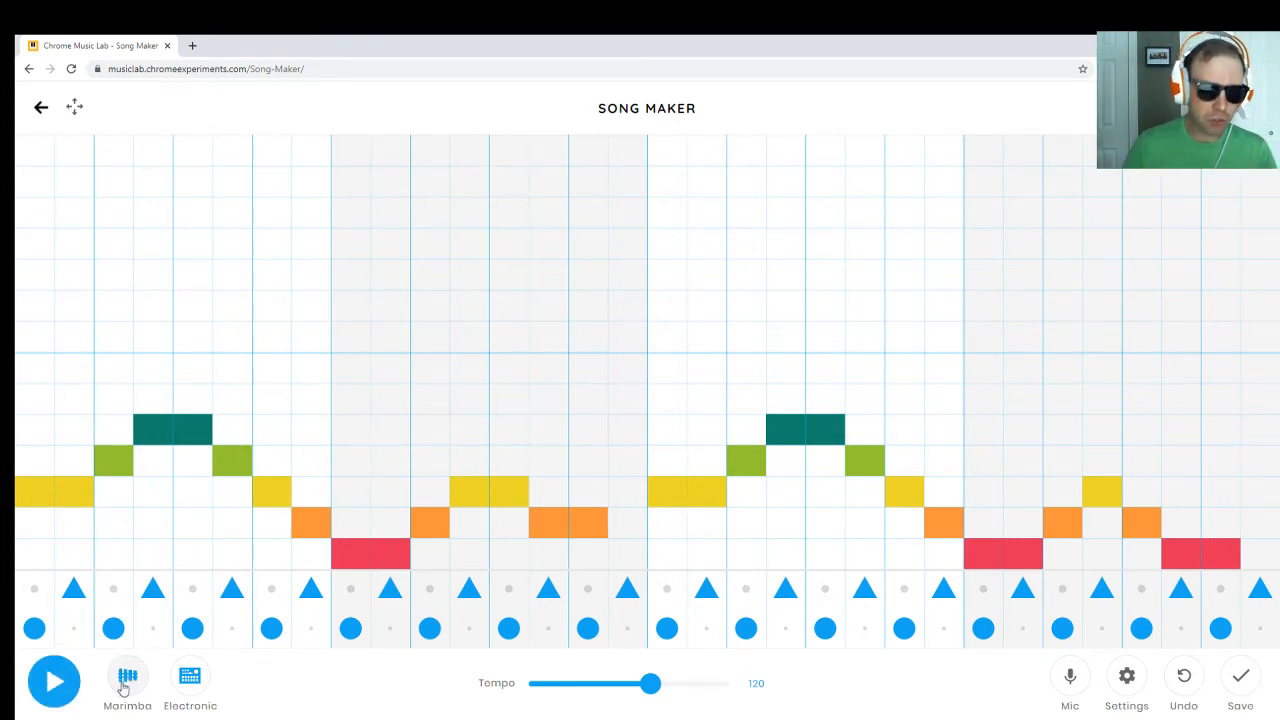
Switch the melody instrument to piano and listen back
click(127, 680)
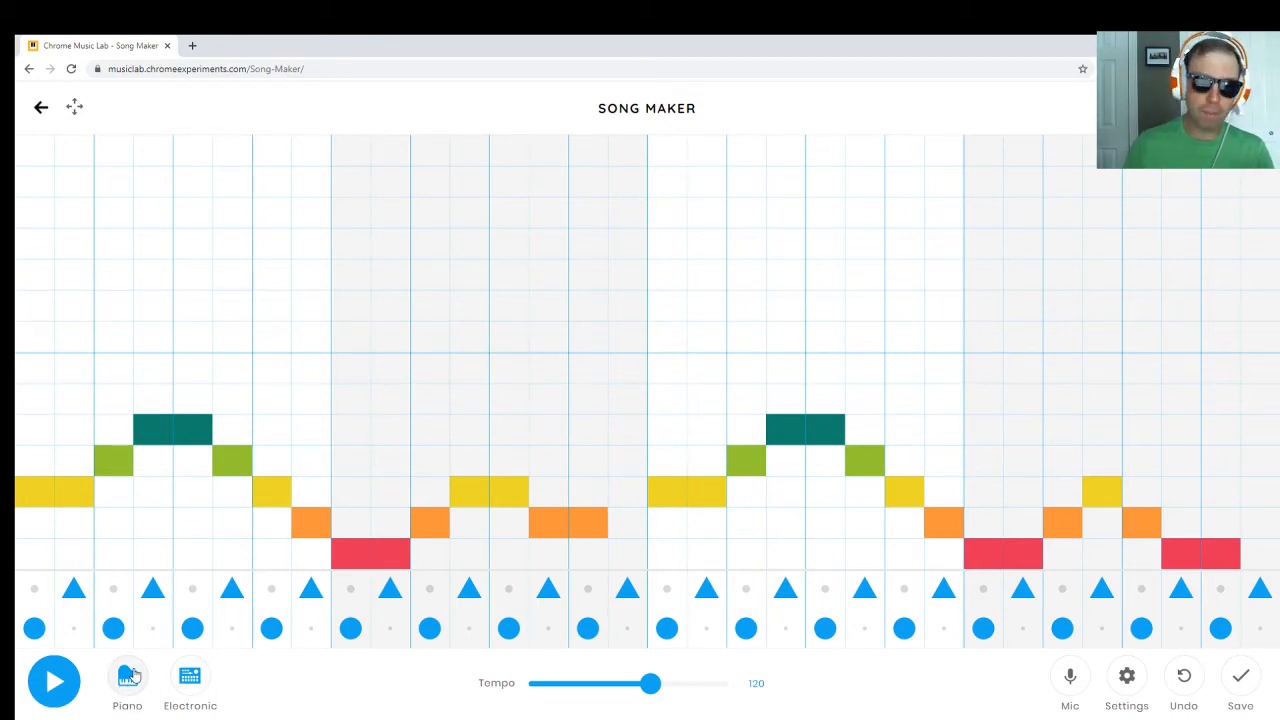
click(54, 681)
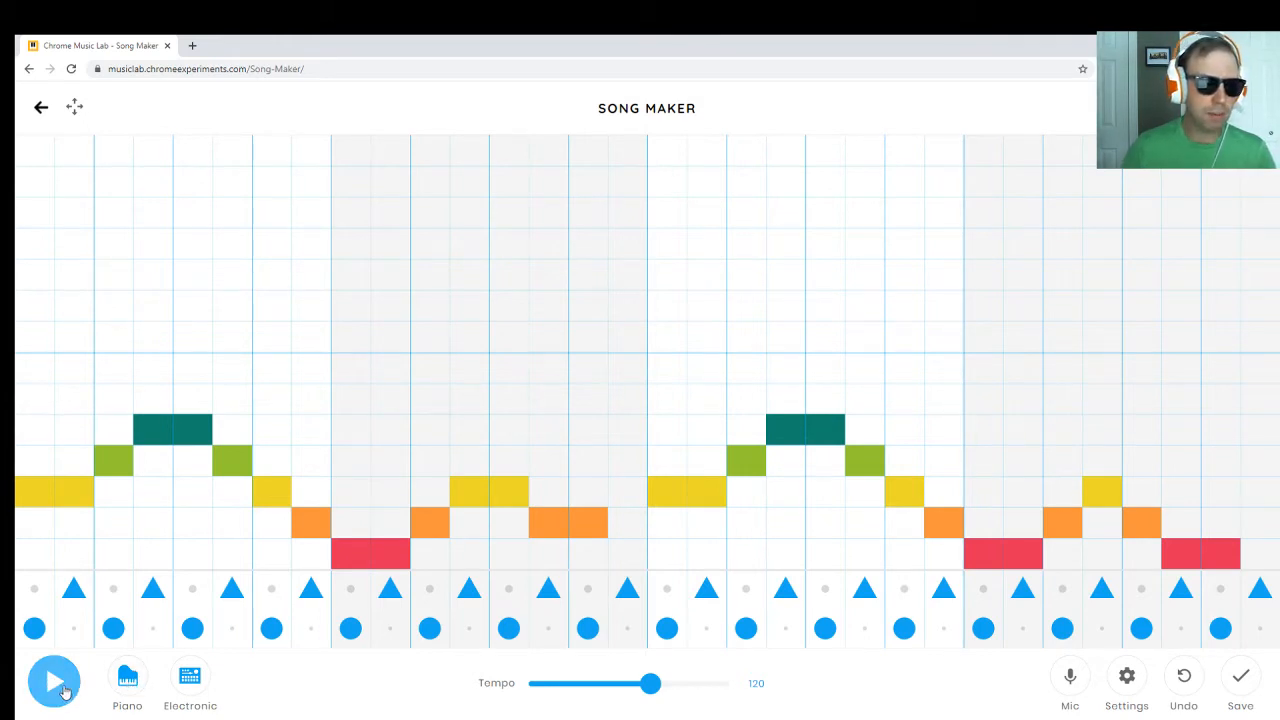
click(54, 681)
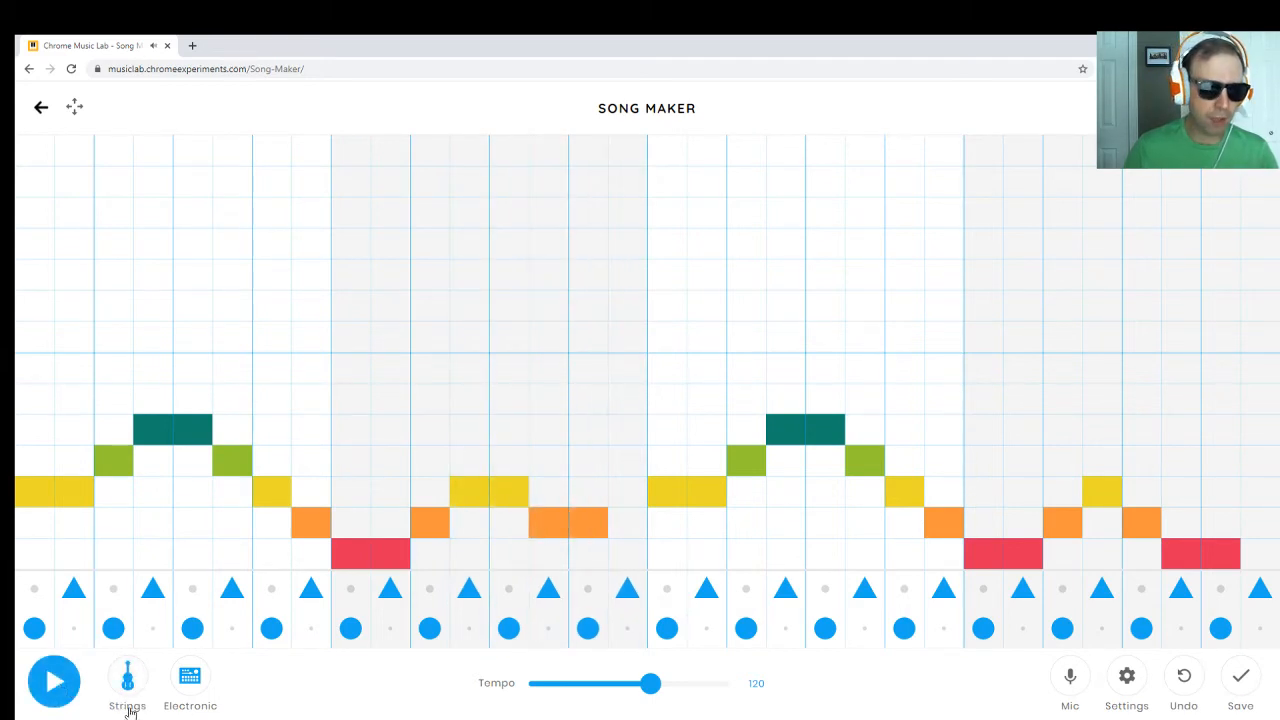
click(54, 681)
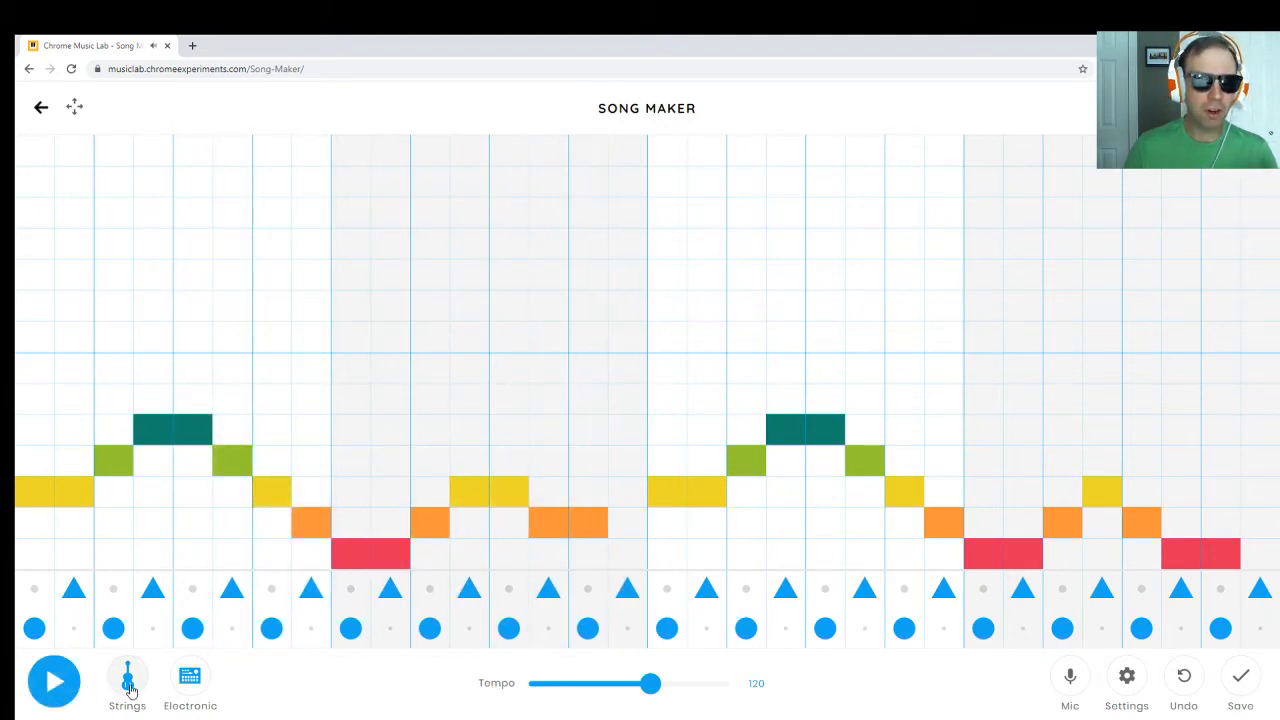
Try the woodwind and synth melody sounds with playback
click(127, 680)
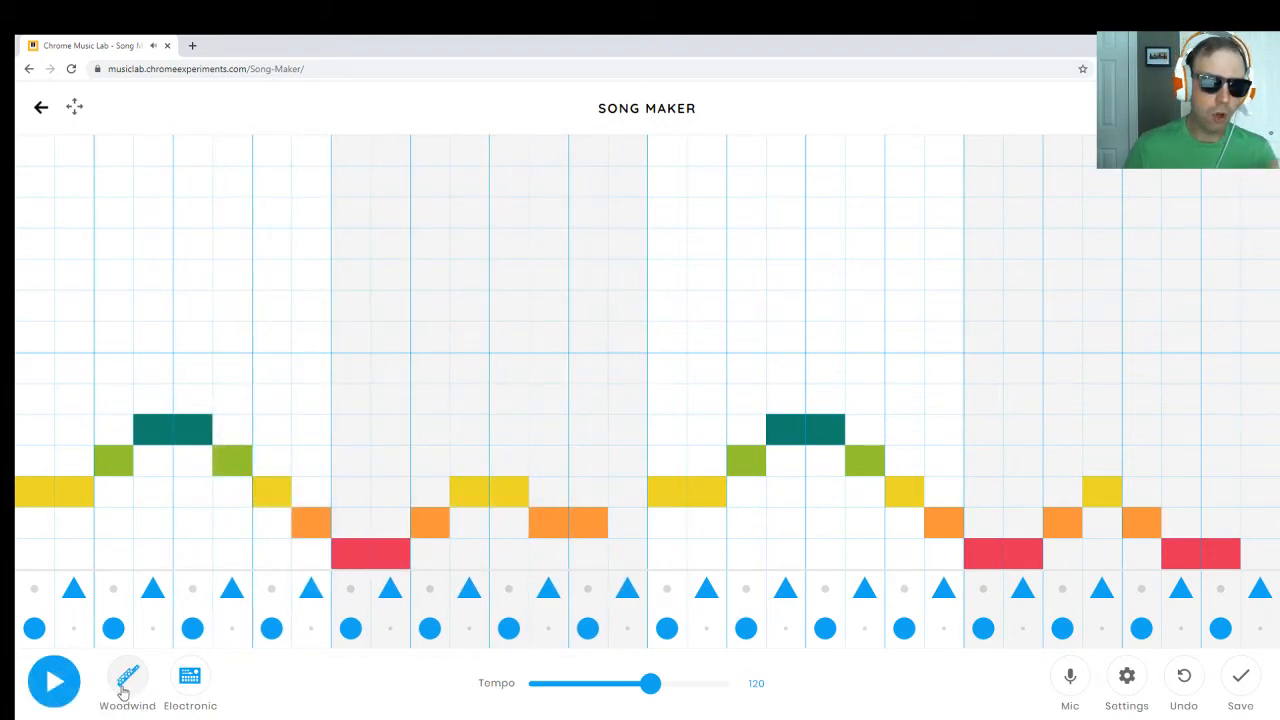
click(54, 681)
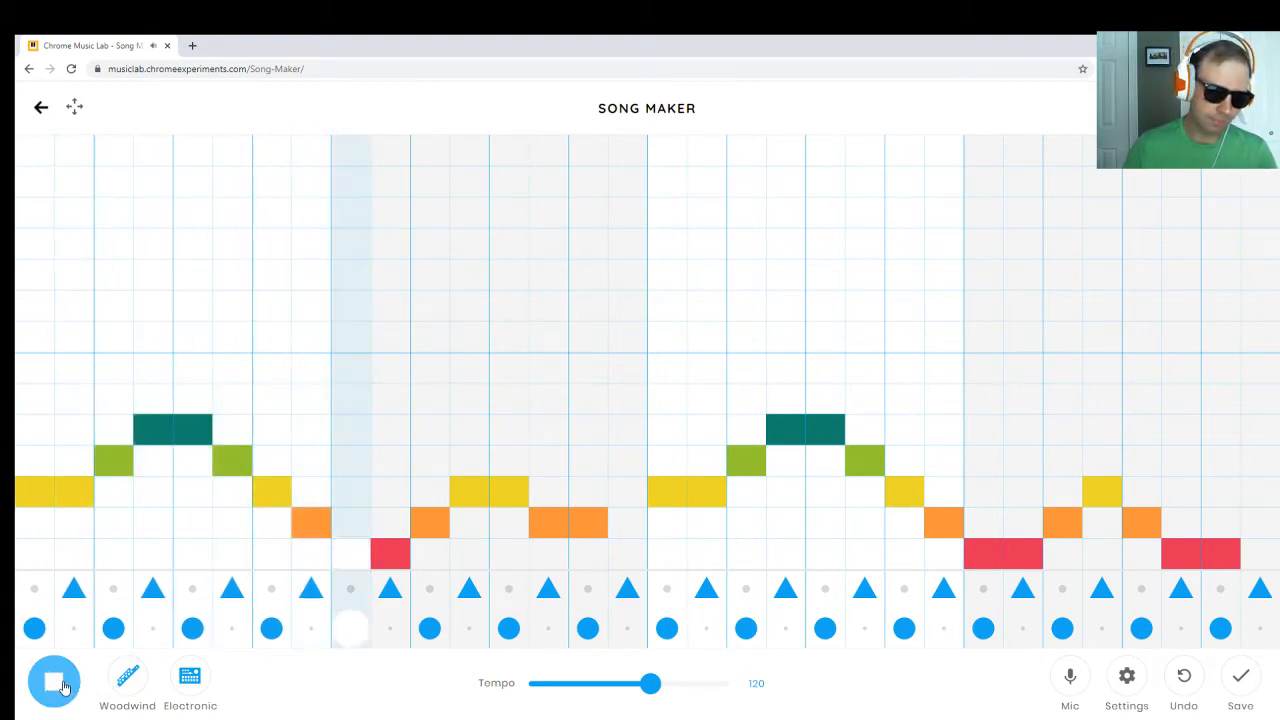
click(54, 680)
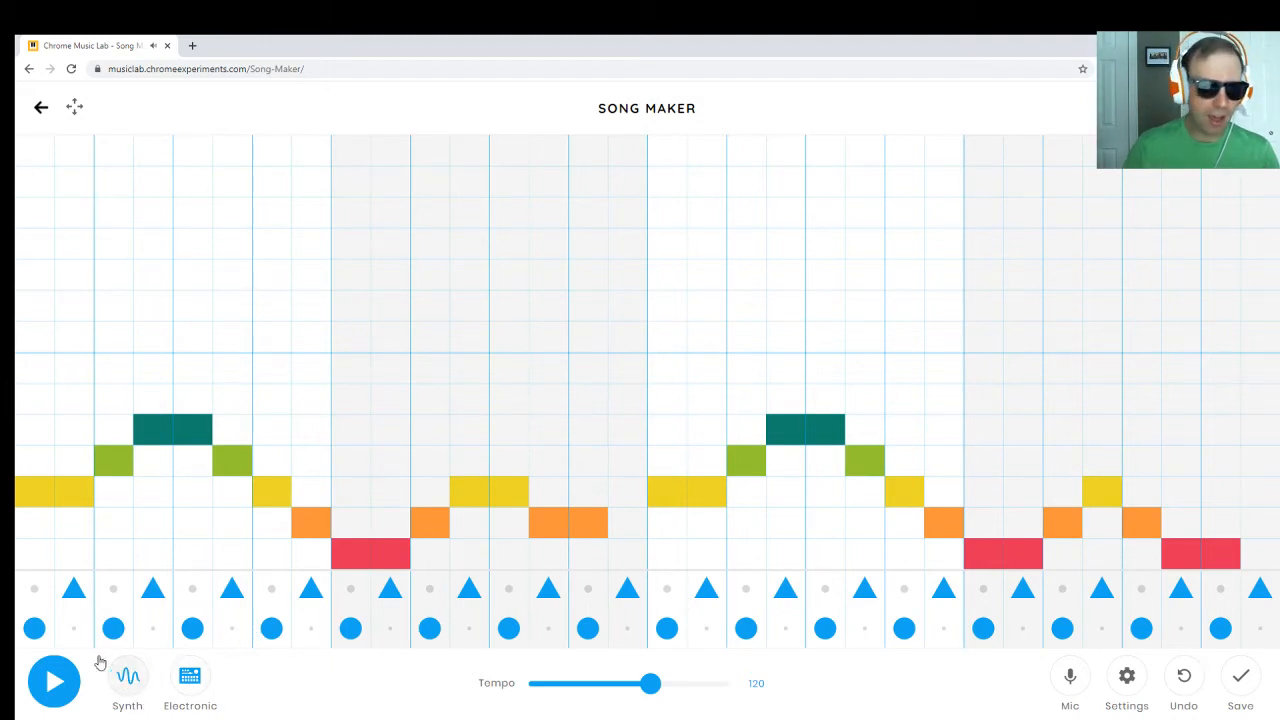
click(54, 680)
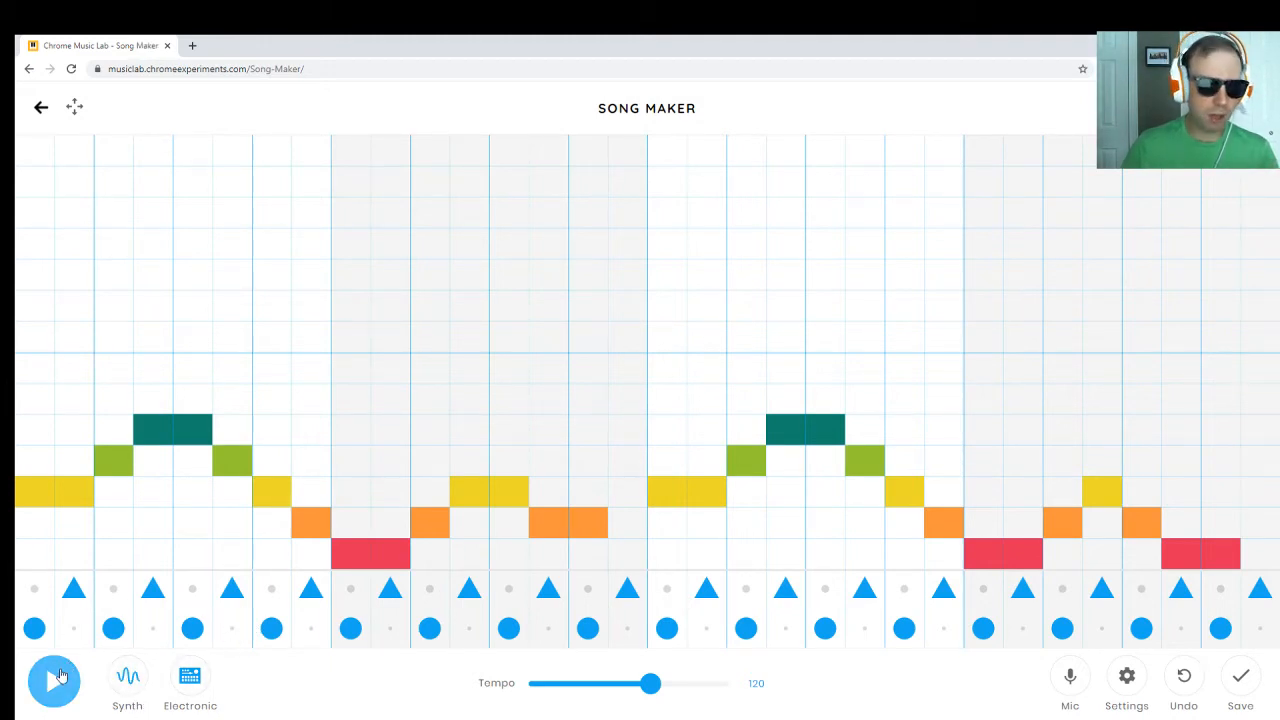
click(54, 676)
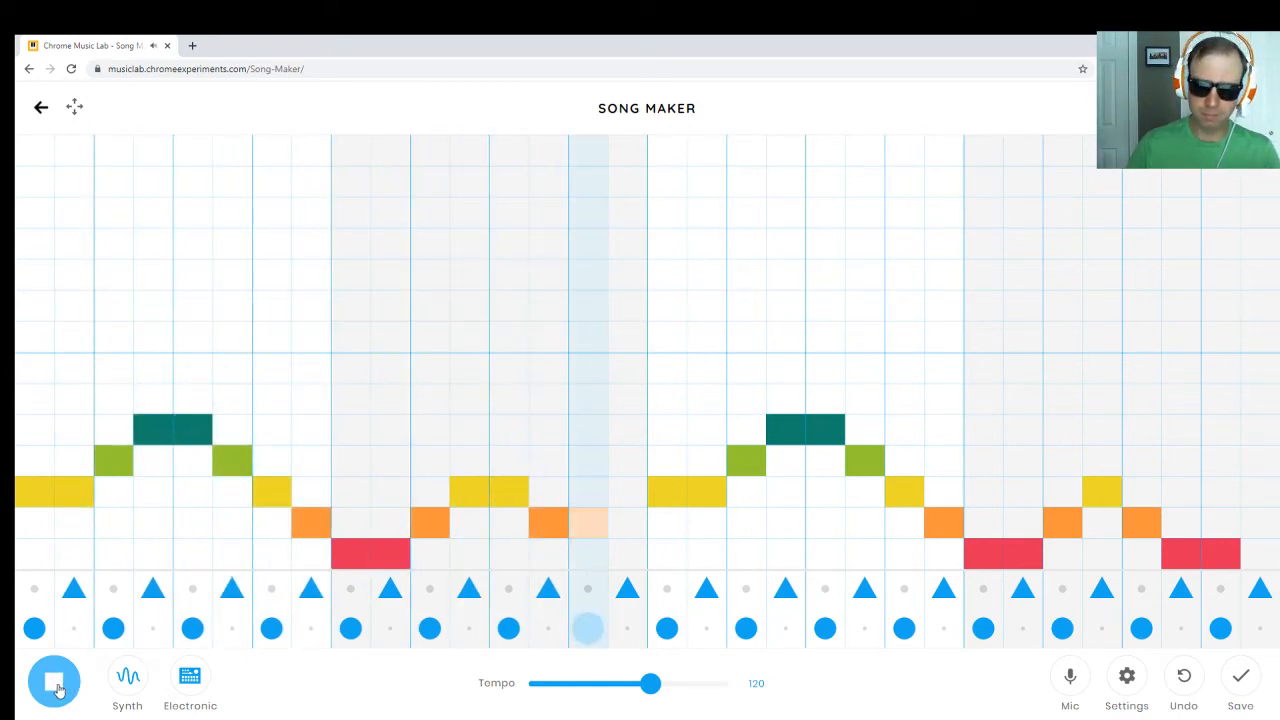
click(54, 681)
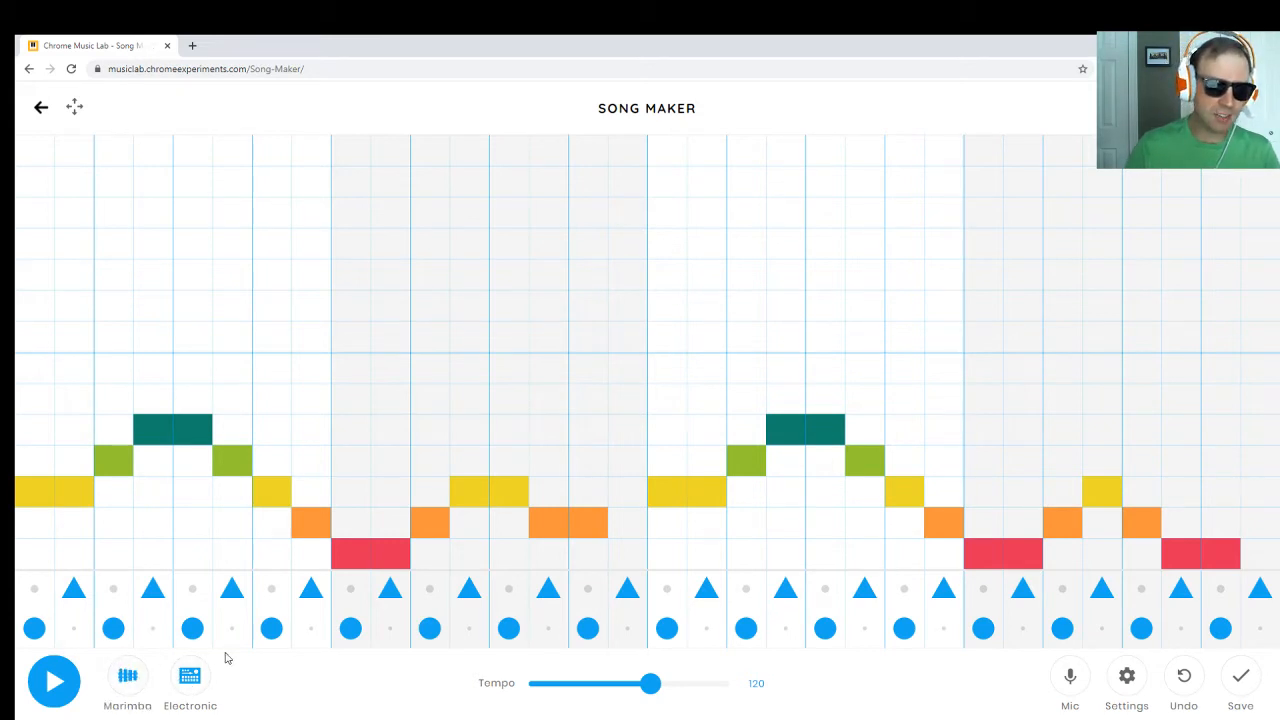
Set the melody to strings and audition the Blocks beat
click(127, 683)
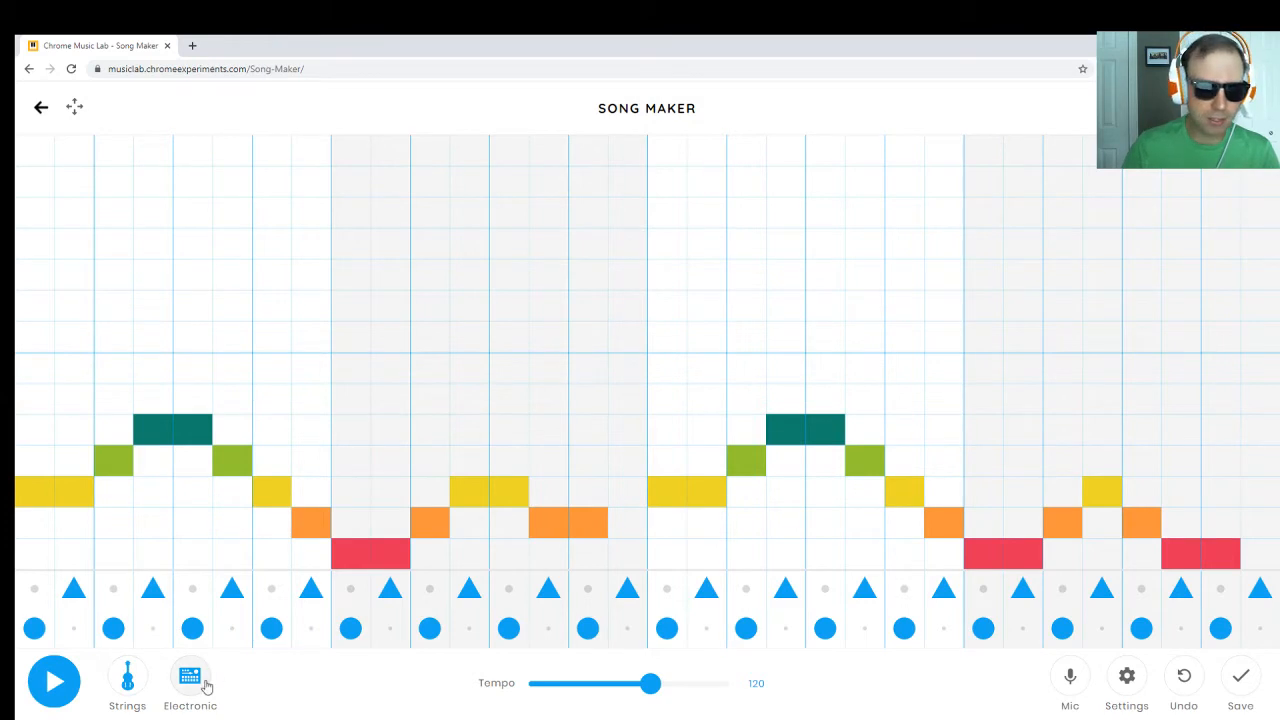
click(190, 680)
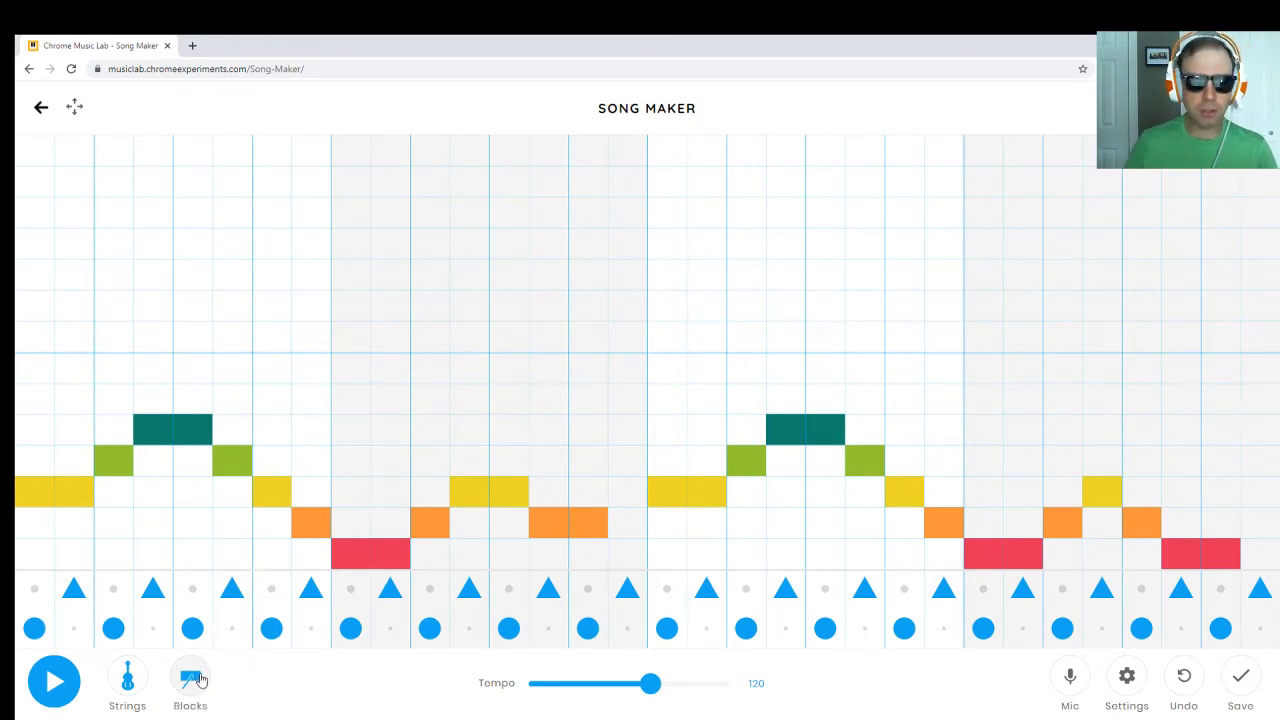
click(54, 681)
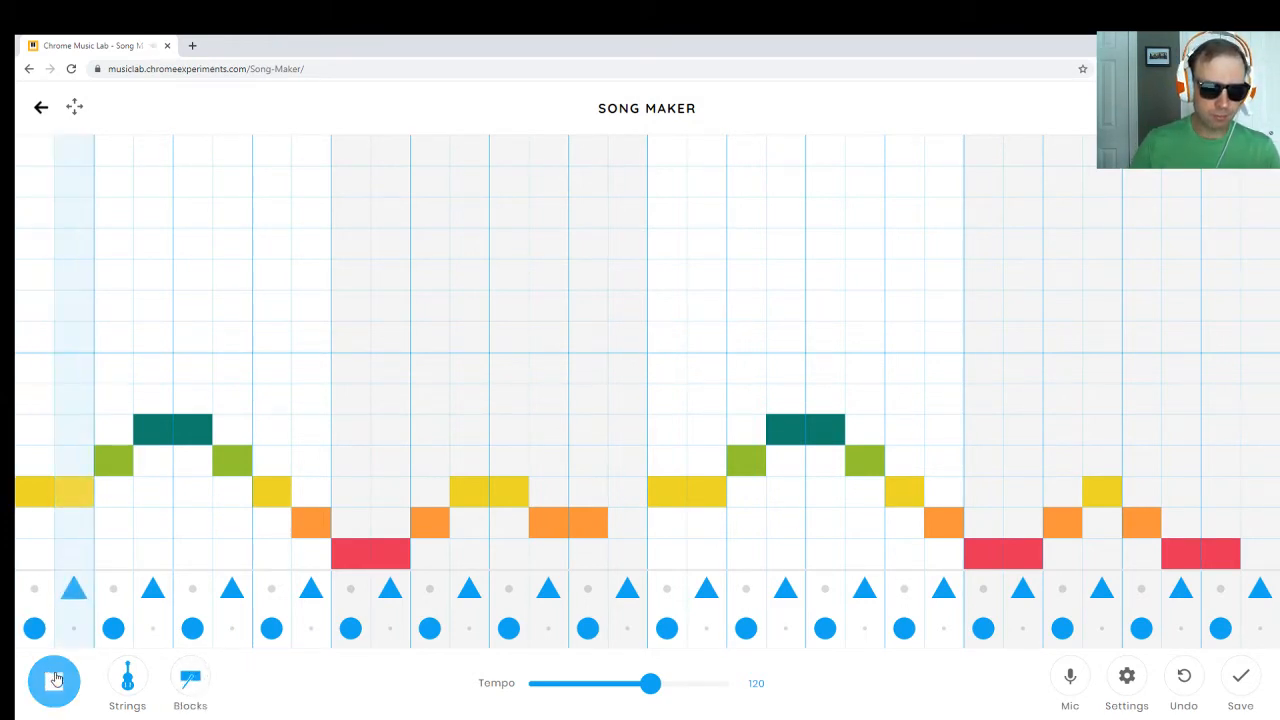
click(54, 681)
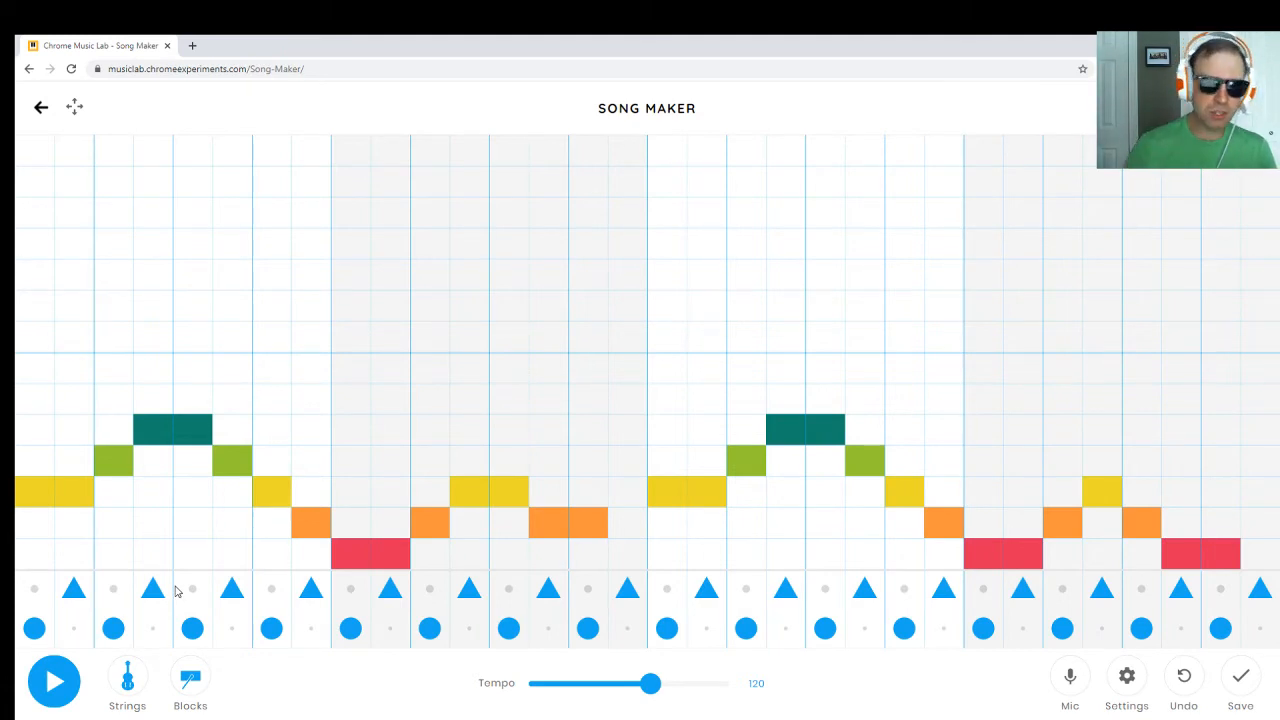
Audition the Kit and Conga beats, then switch percussion to Electronic
click(190, 683)
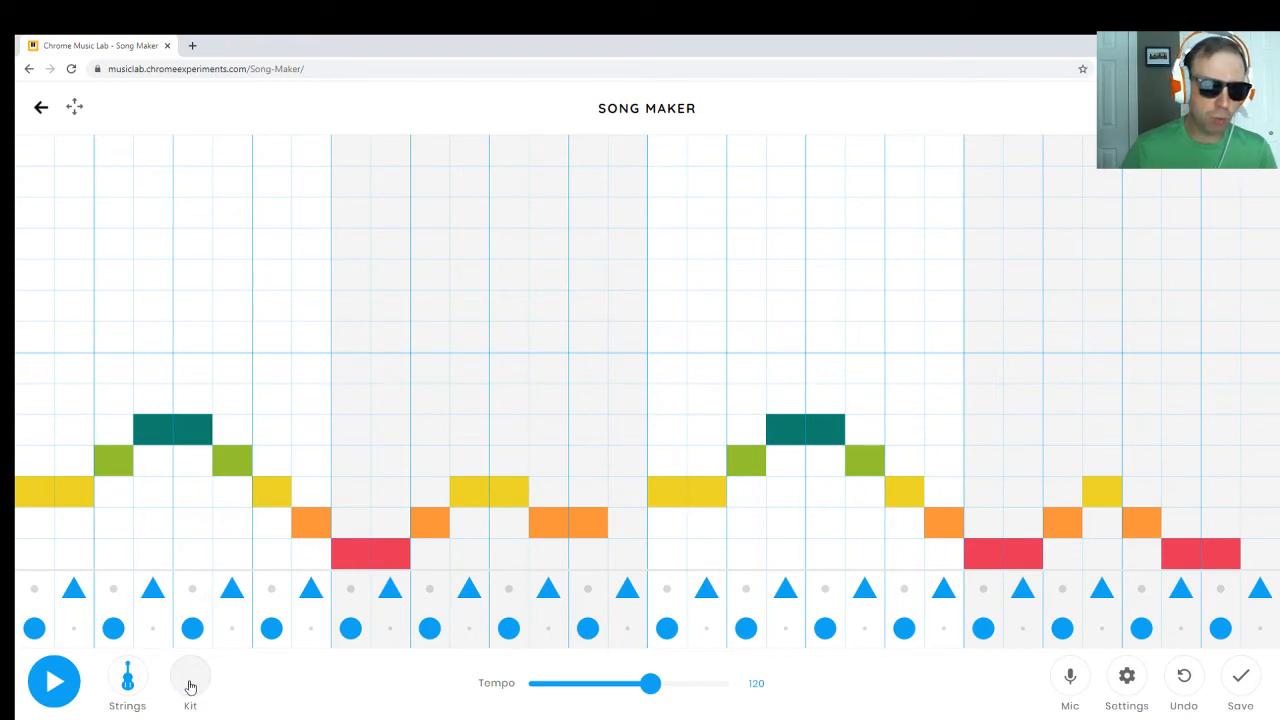
click(54, 681)
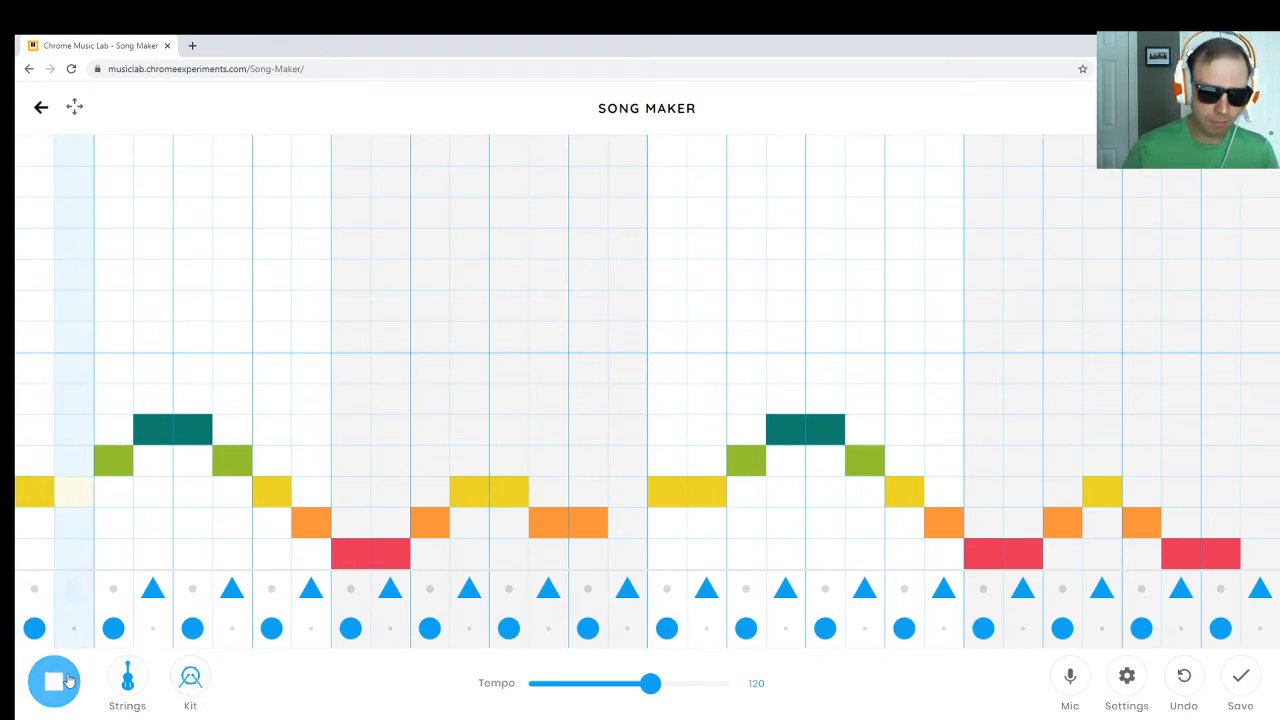
click(54, 681)
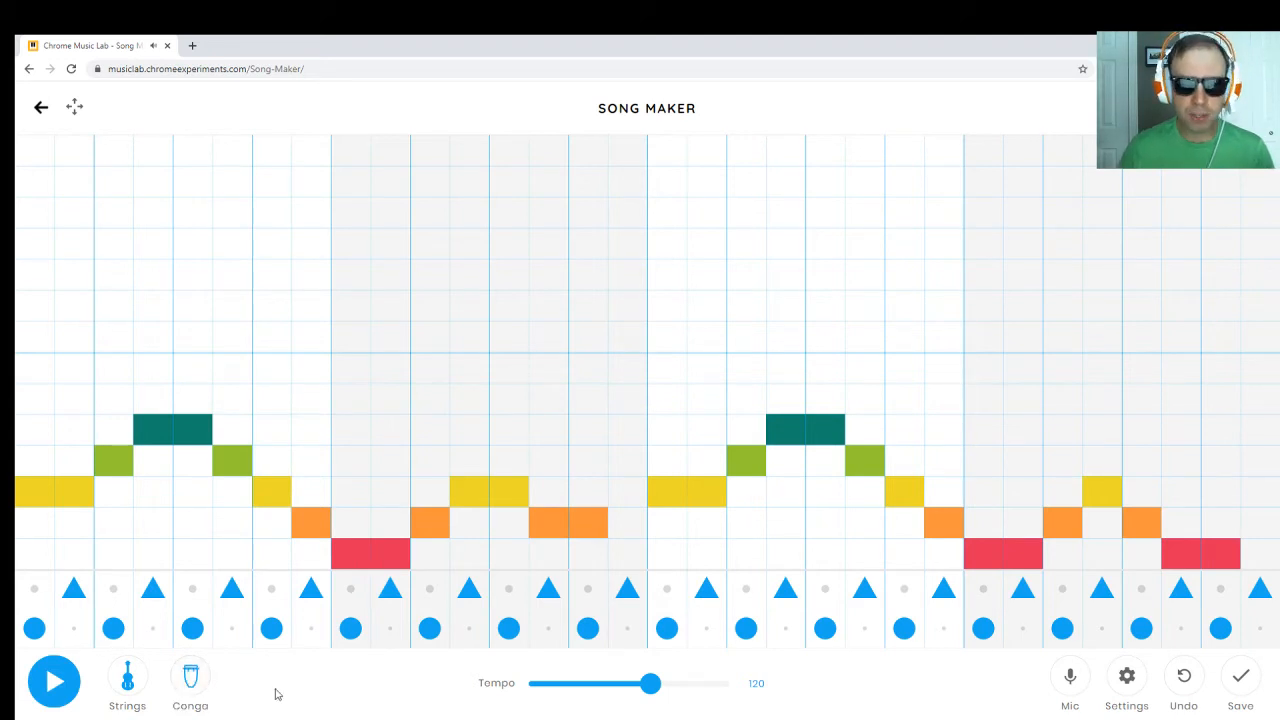
mouse_move(349, 687)
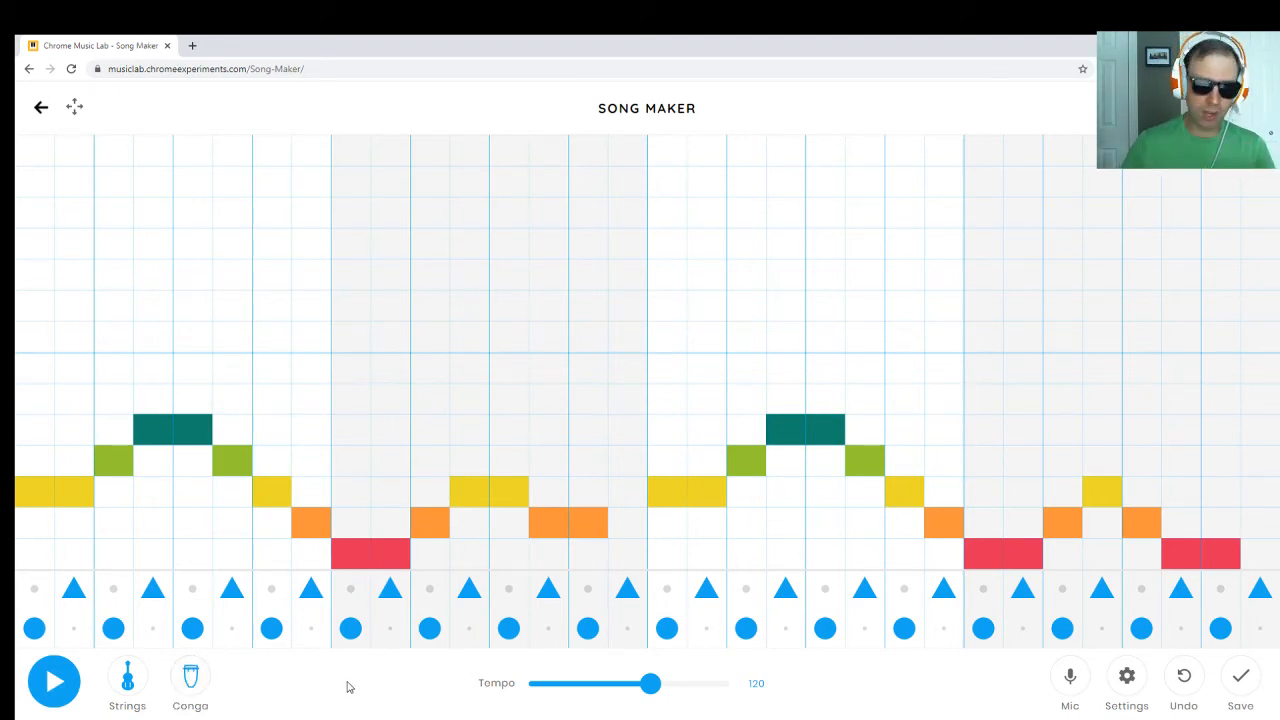
click(54, 681)
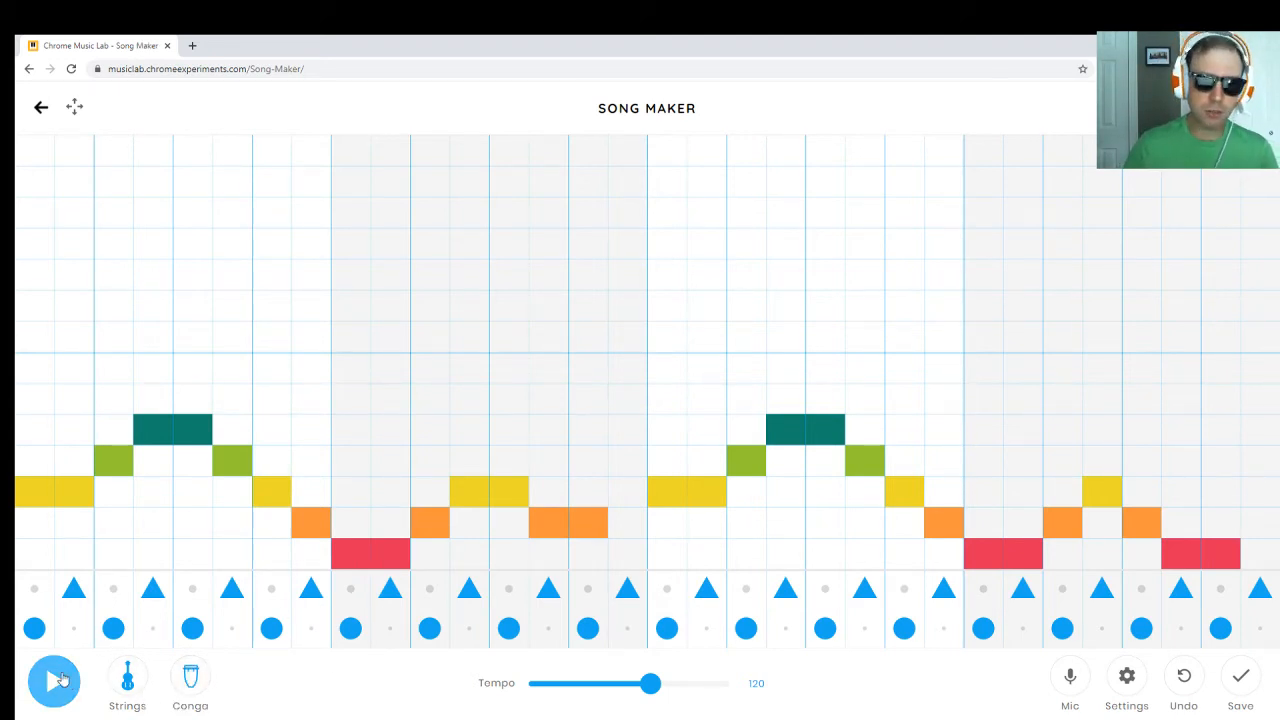
click(54, 681)
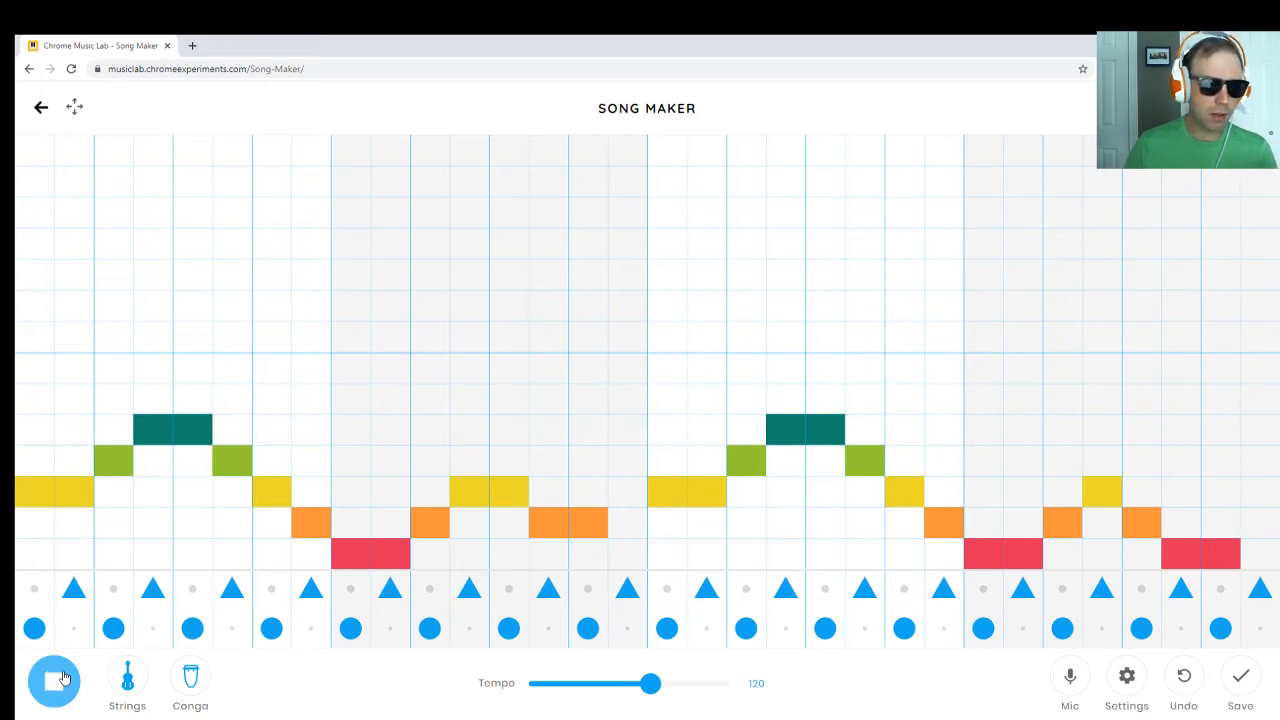
click(53, 680)
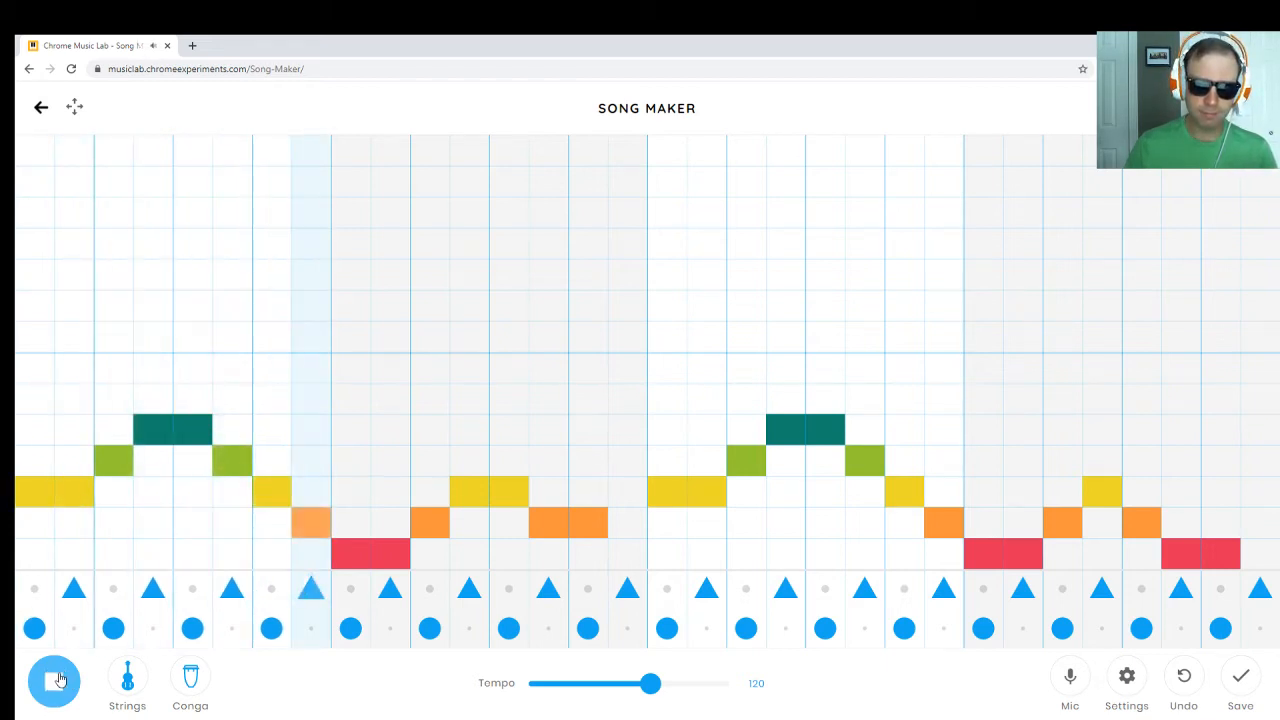
click(190, 675)
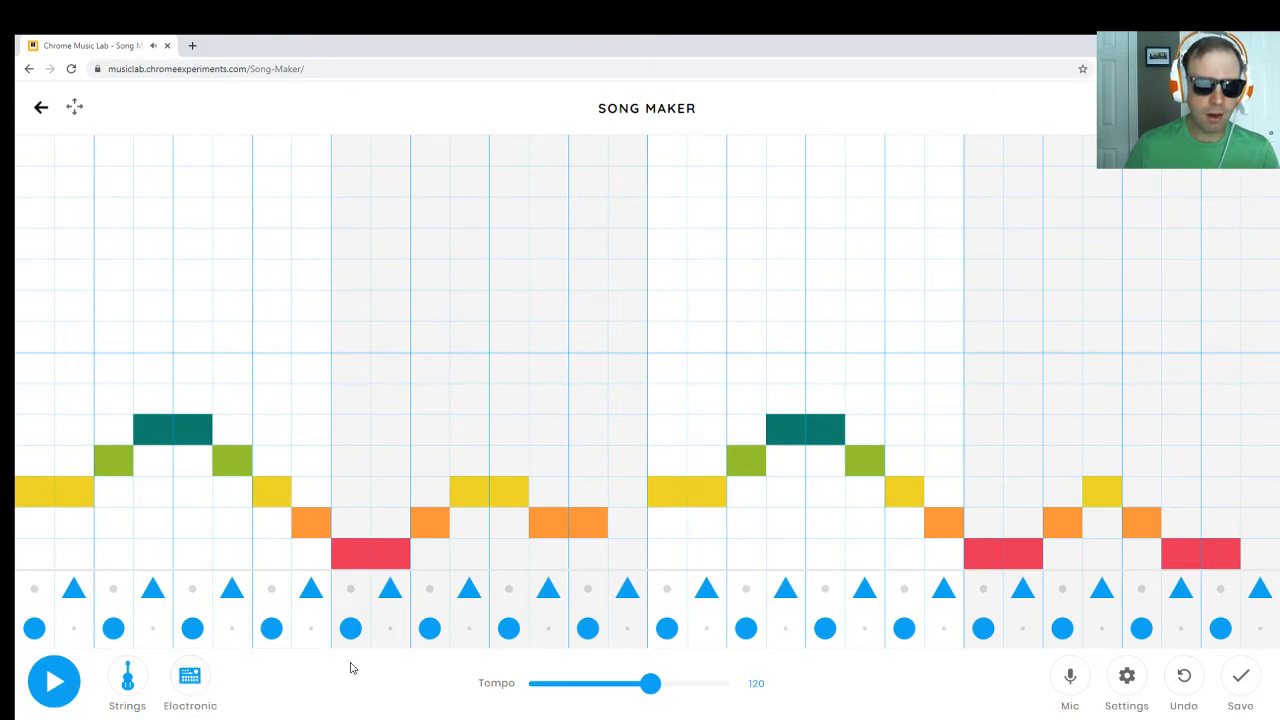
mouse_move(331, 666)
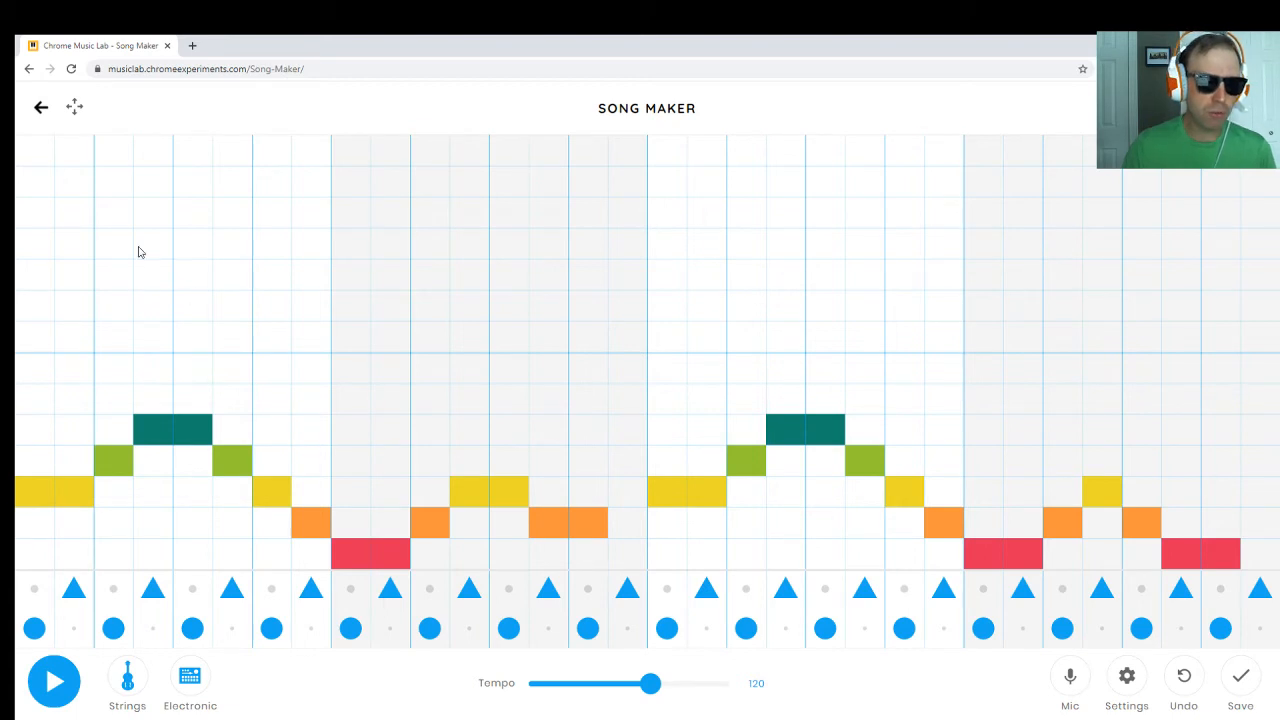
mouse_move(177, 248)
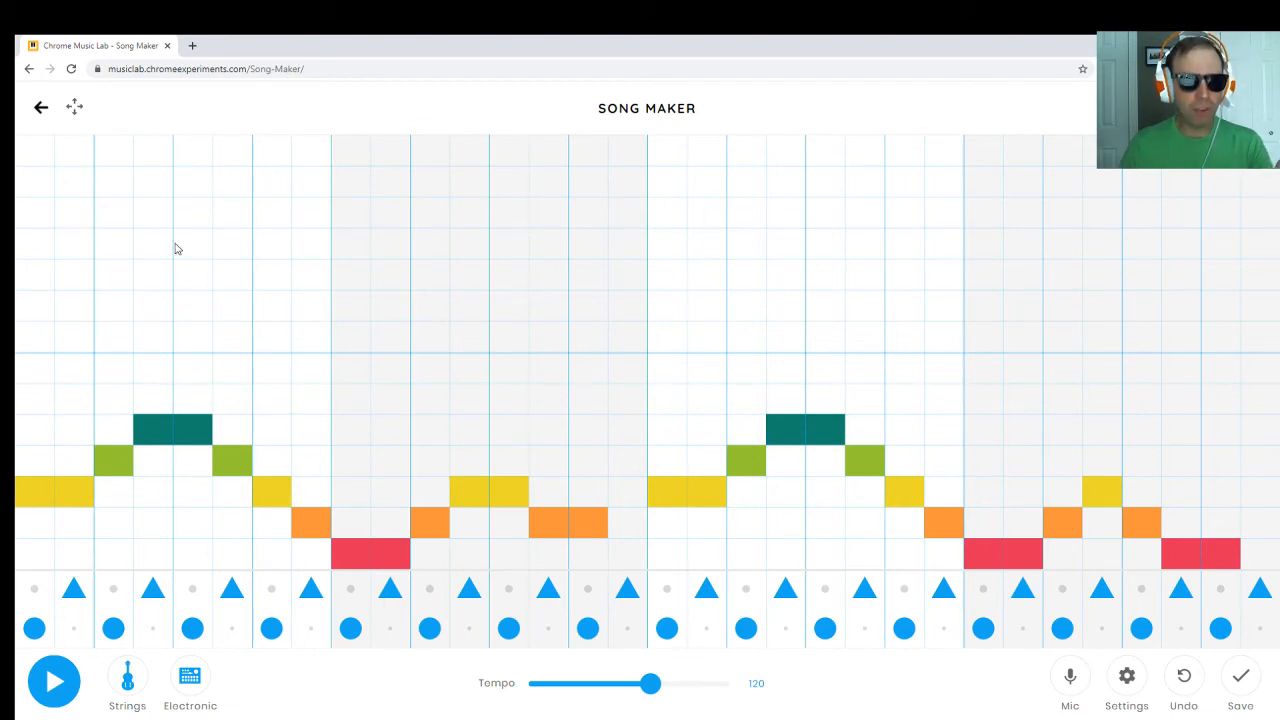
mouse_move(44, 161)
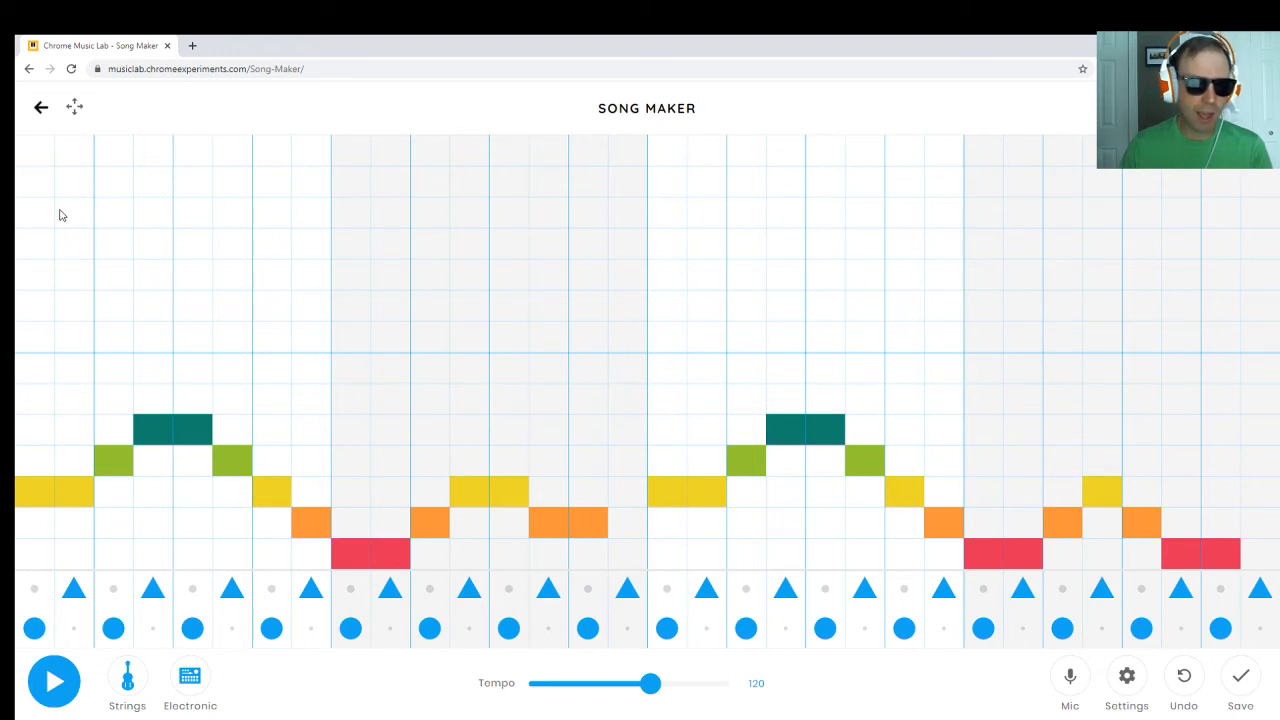
mouse_move(45, 217)
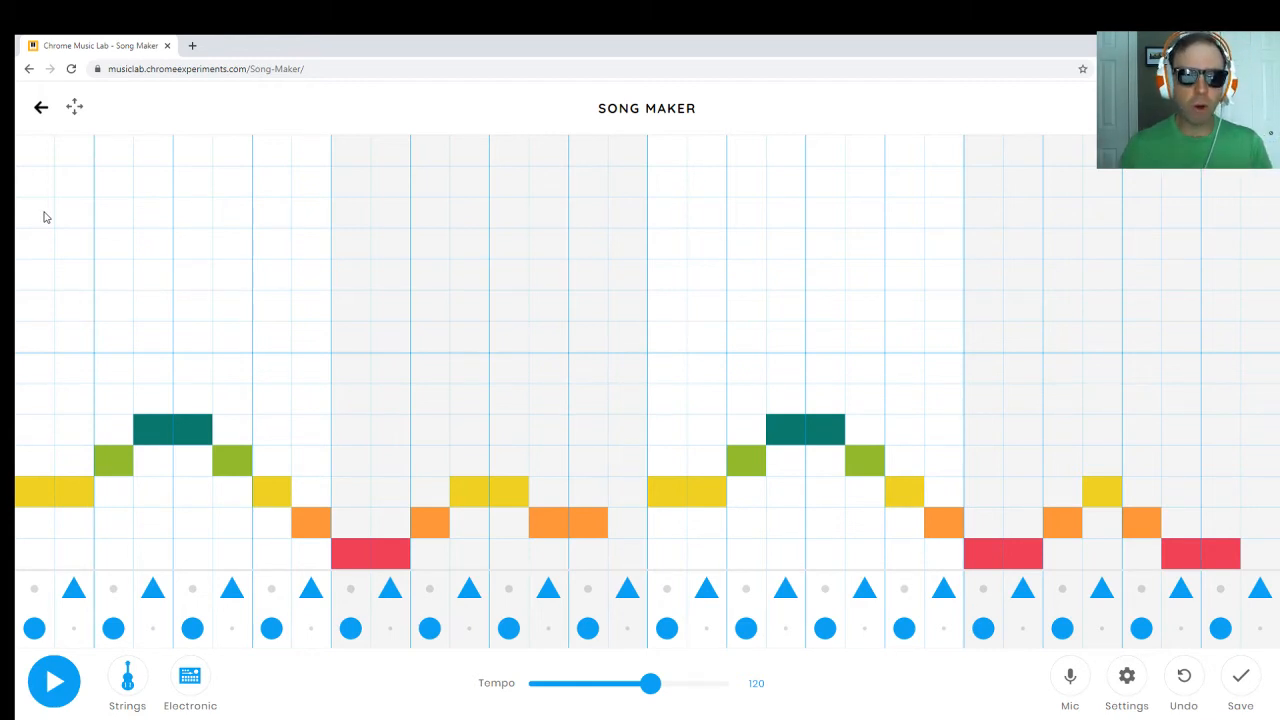
mouse_move(68, 360)
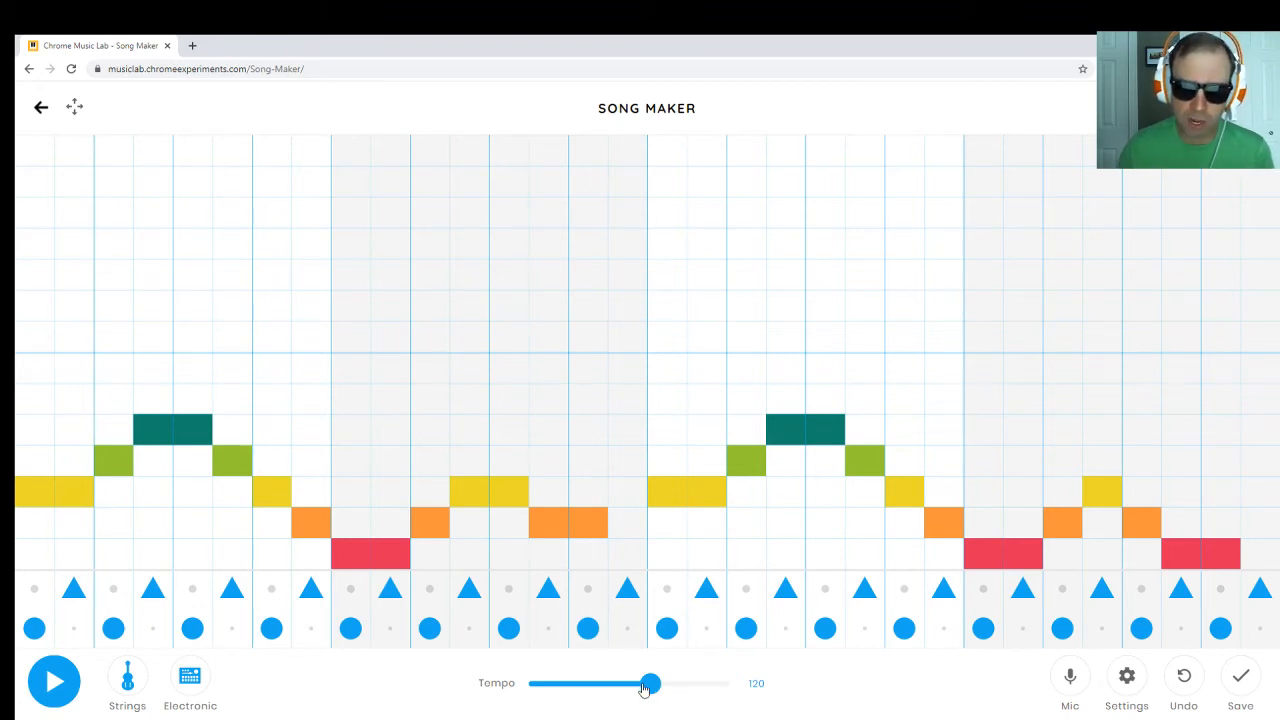
Lower the tempo slider from 120 to 86 and play the slower song
drag(650, 683, 617, 683)
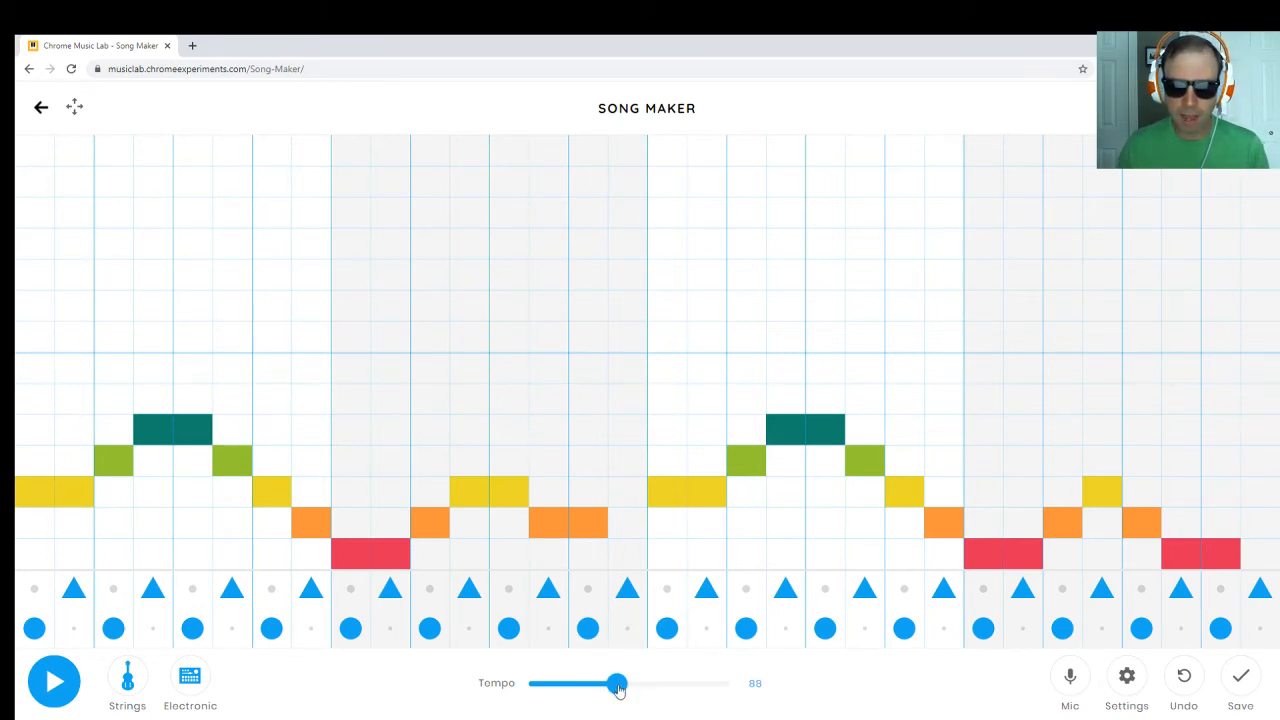
drag(617, 683, 613, 683)
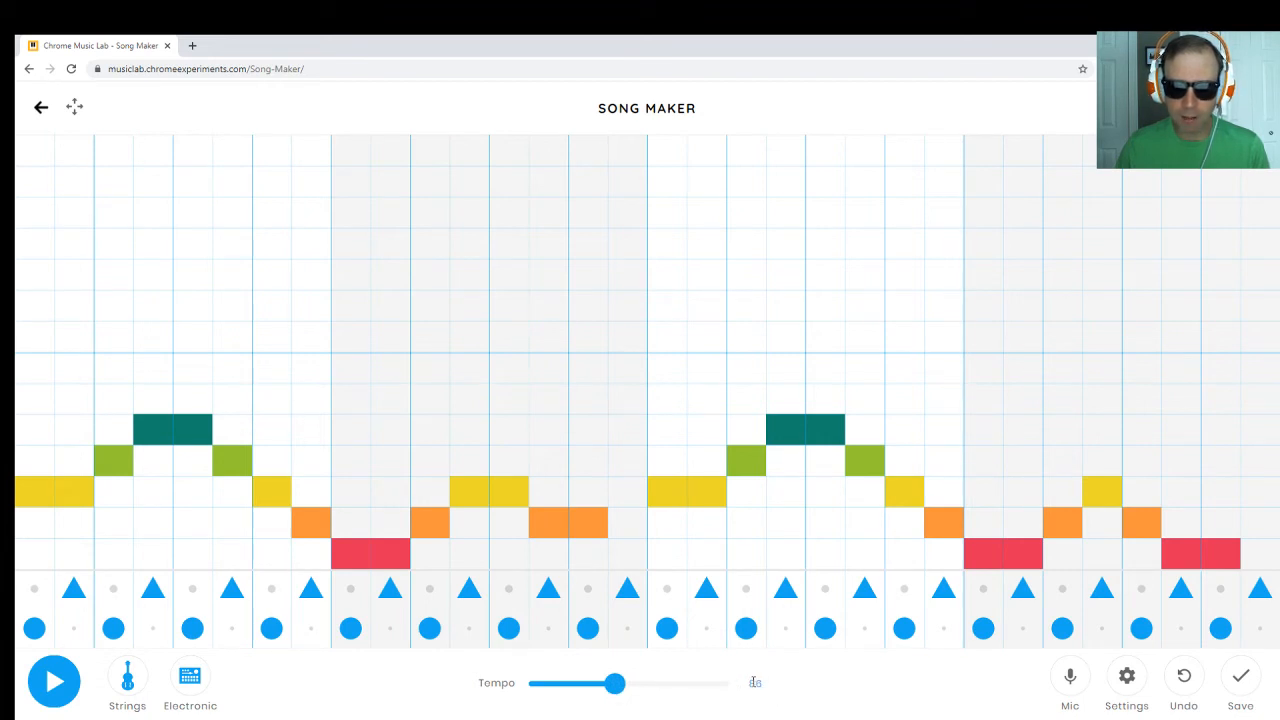
click(54, 681)
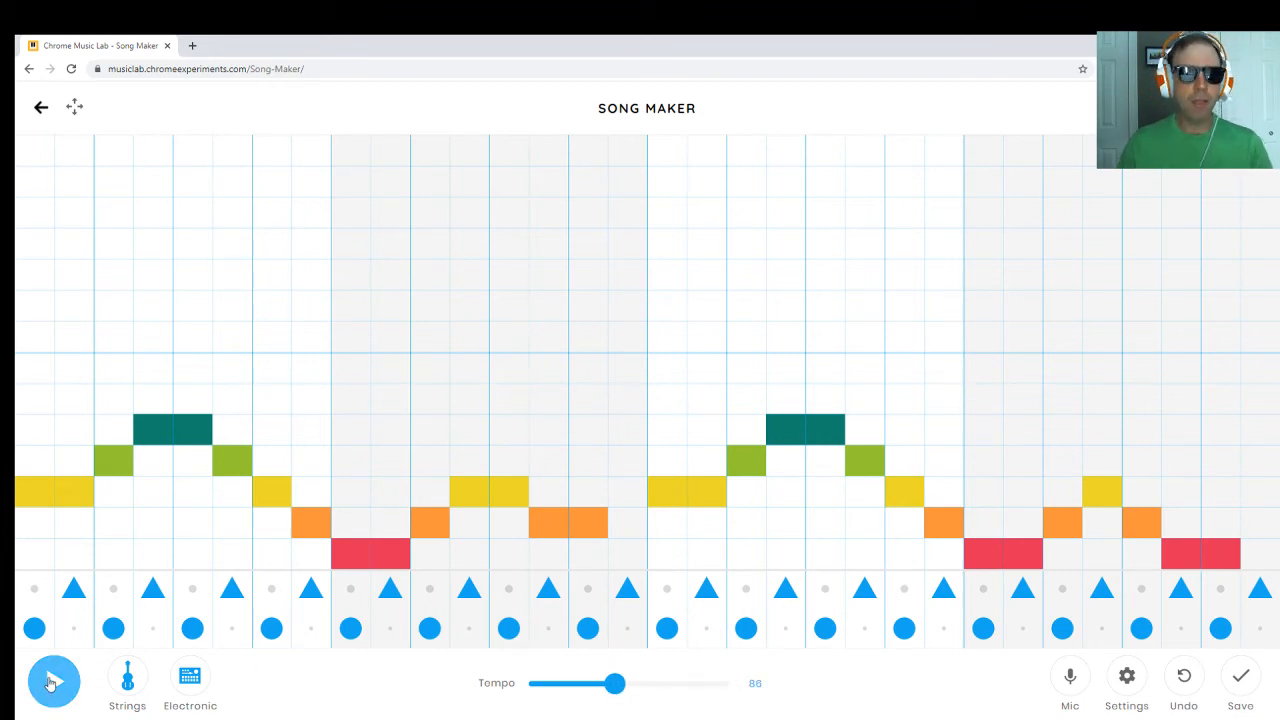
click(52, 681)
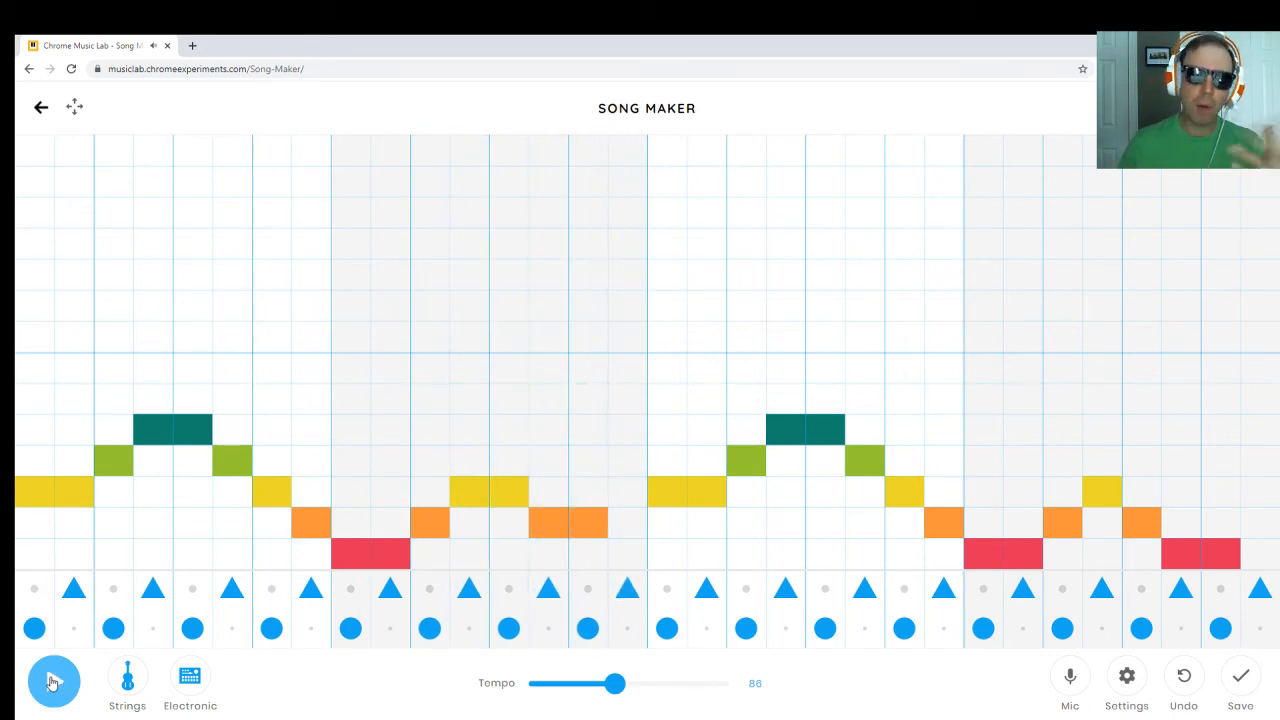
Remove triangle hits in bar one for a syncopated beat, then play it back
click(53, 681)
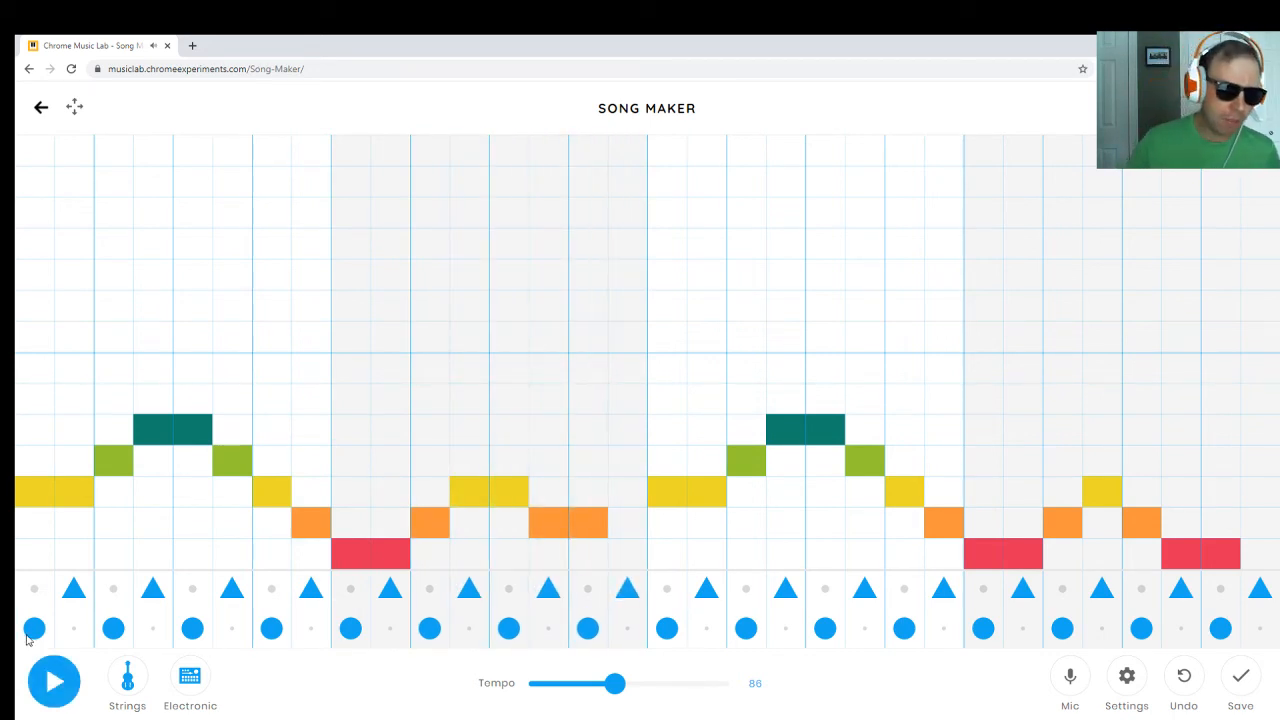
mouse_move(25, 608)
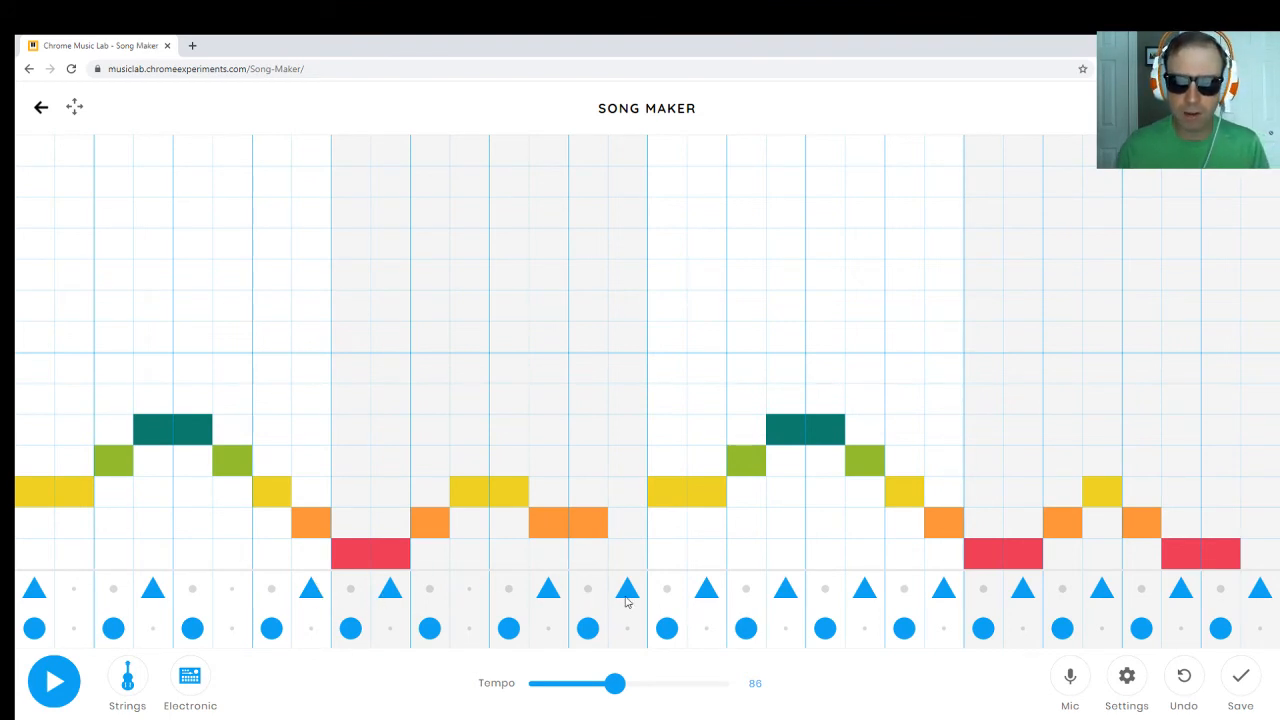
click(54, 681)
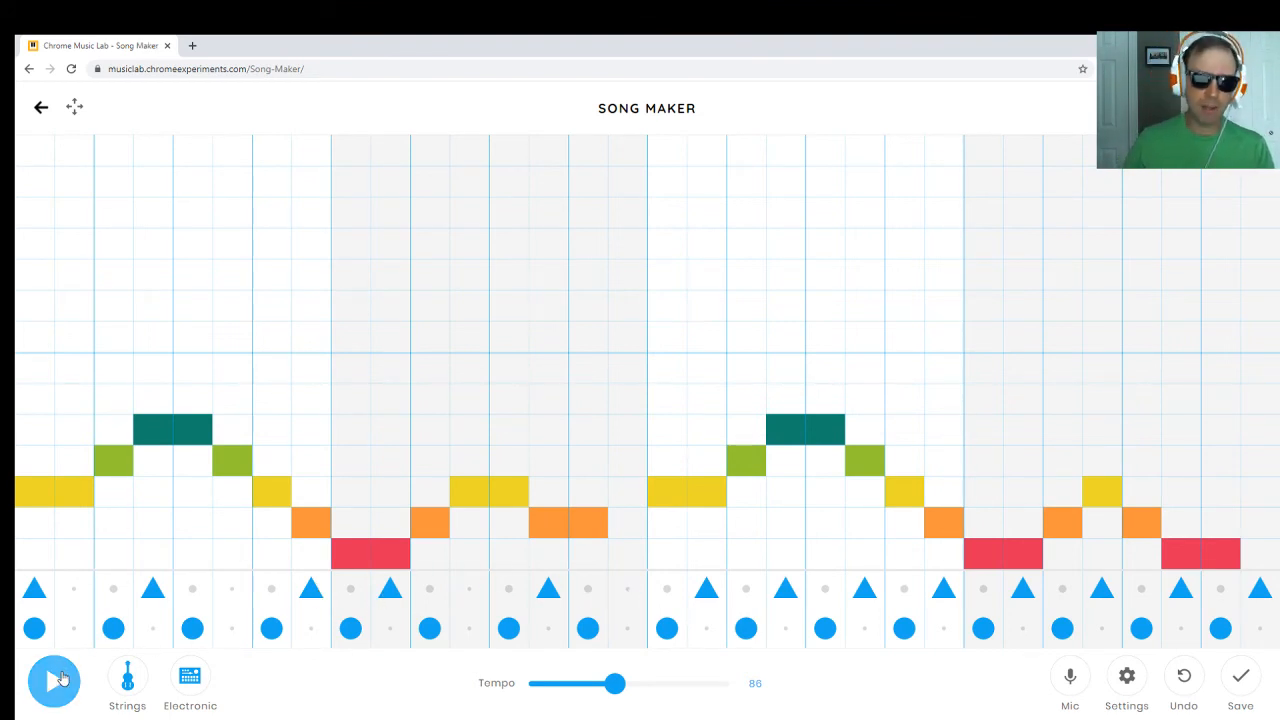
click(53, 680)
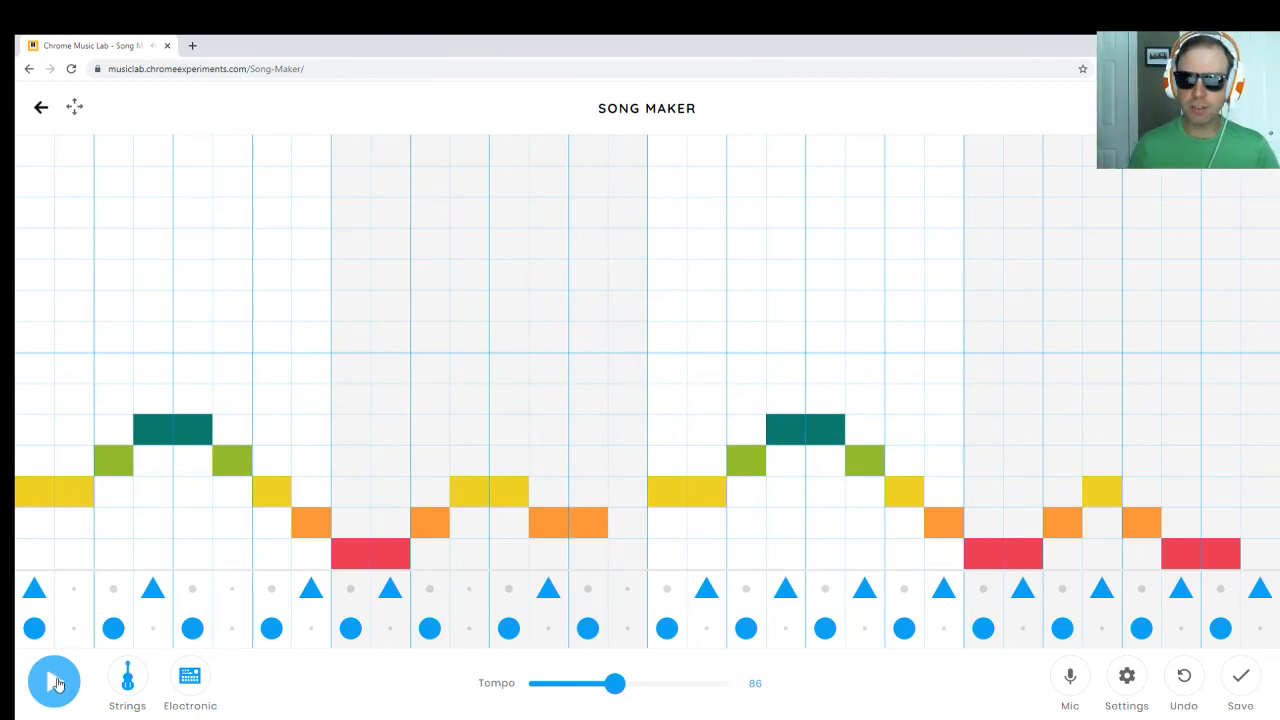
click(54, 681)
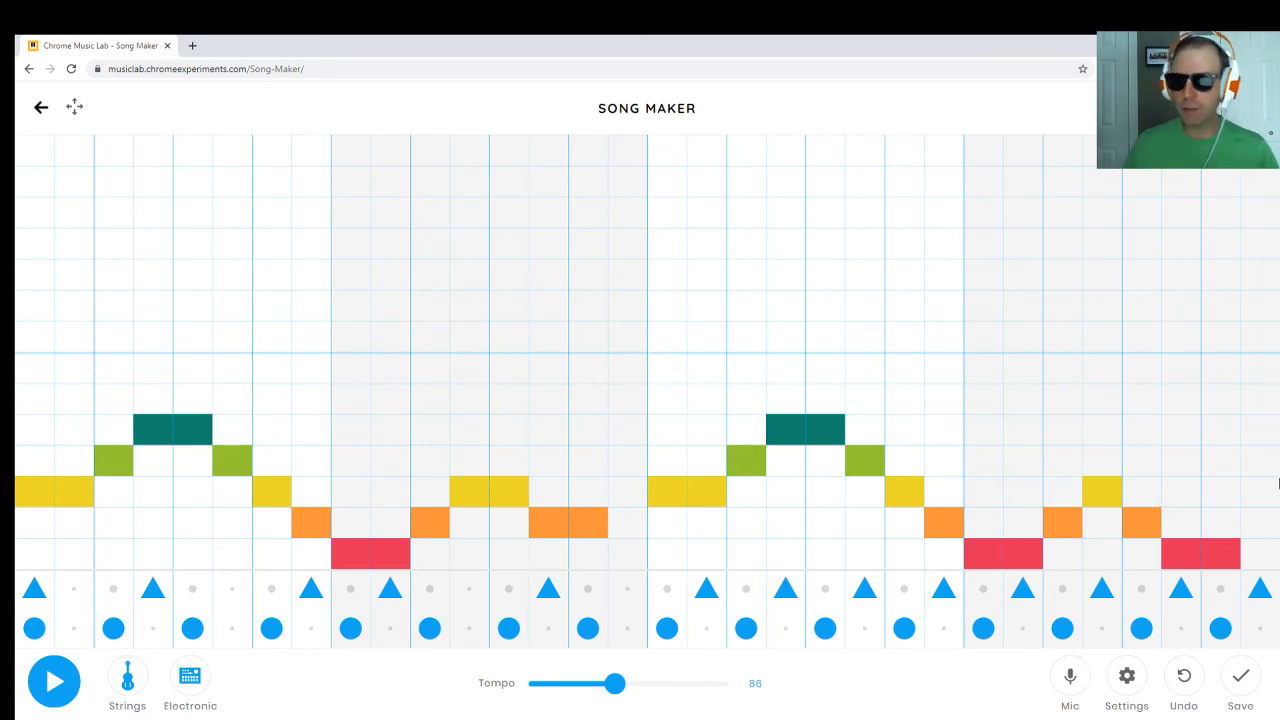
mouse_move(1130, 418)
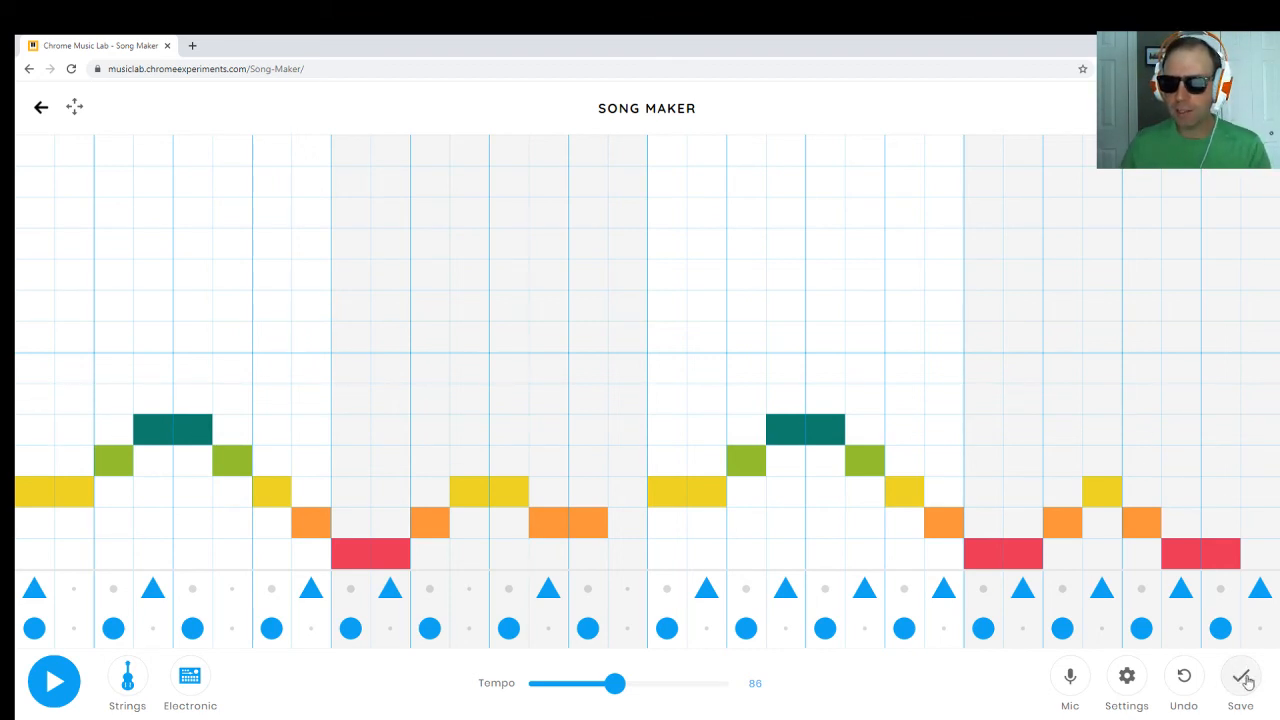
Save the song and highlight its shareable link
click(1240, 677)
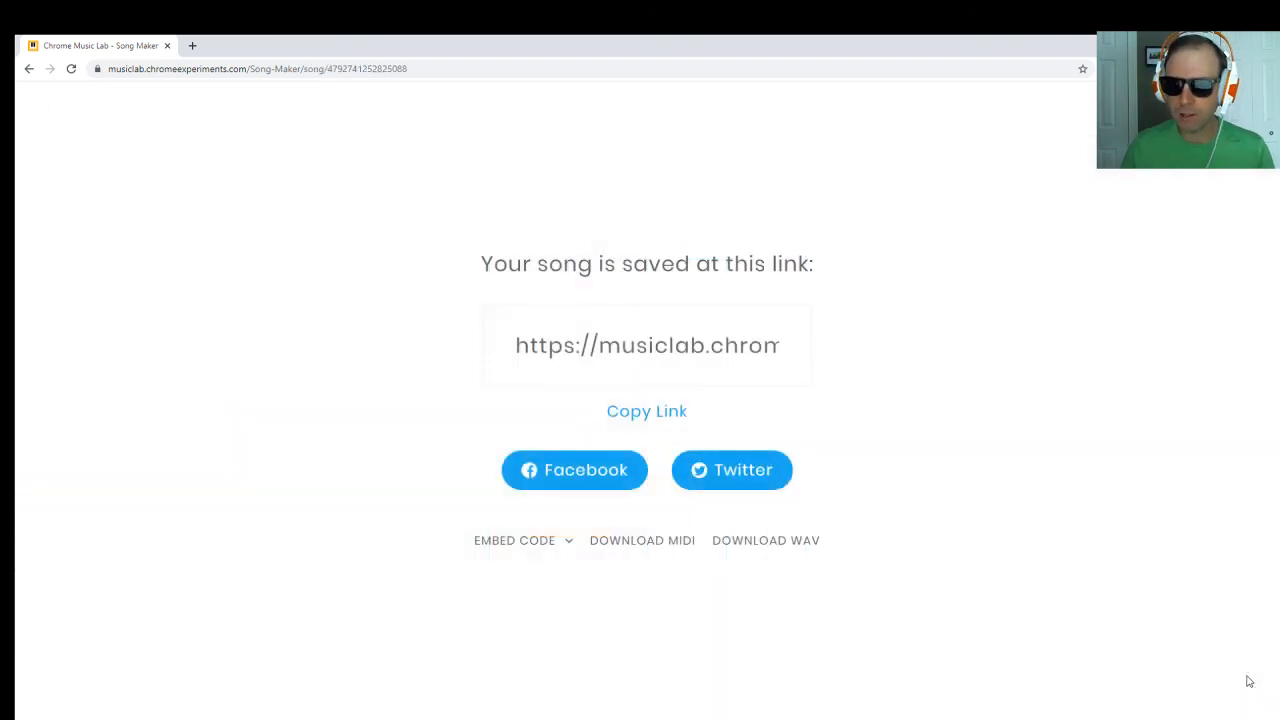
mouse_move(506, 140)
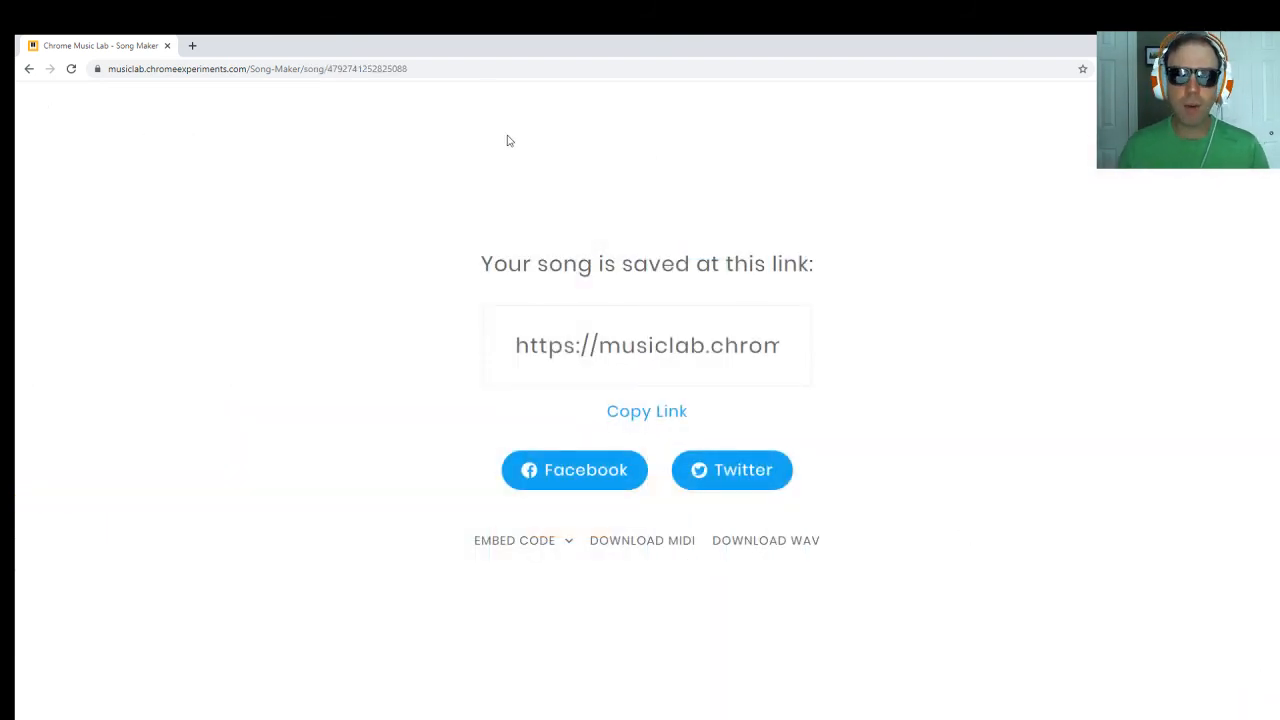
mouse_move(510, 145)
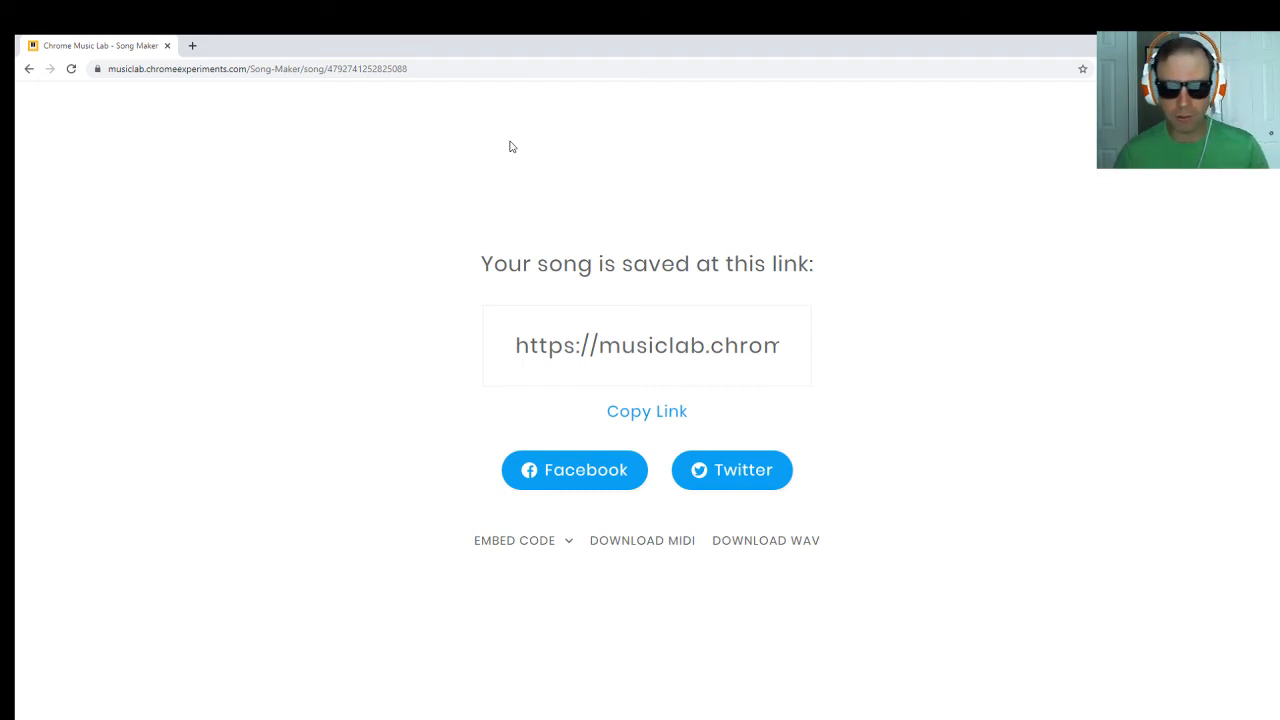
mouse_move(640, 315)
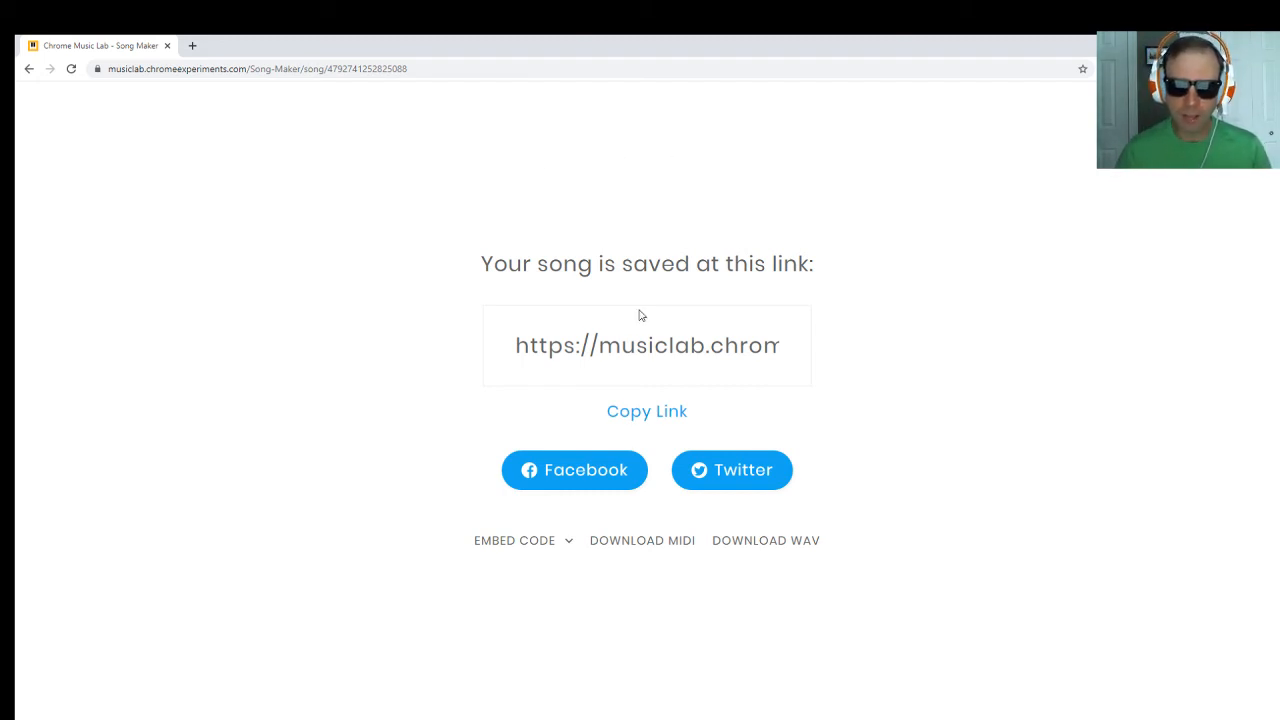
click(647, 411)
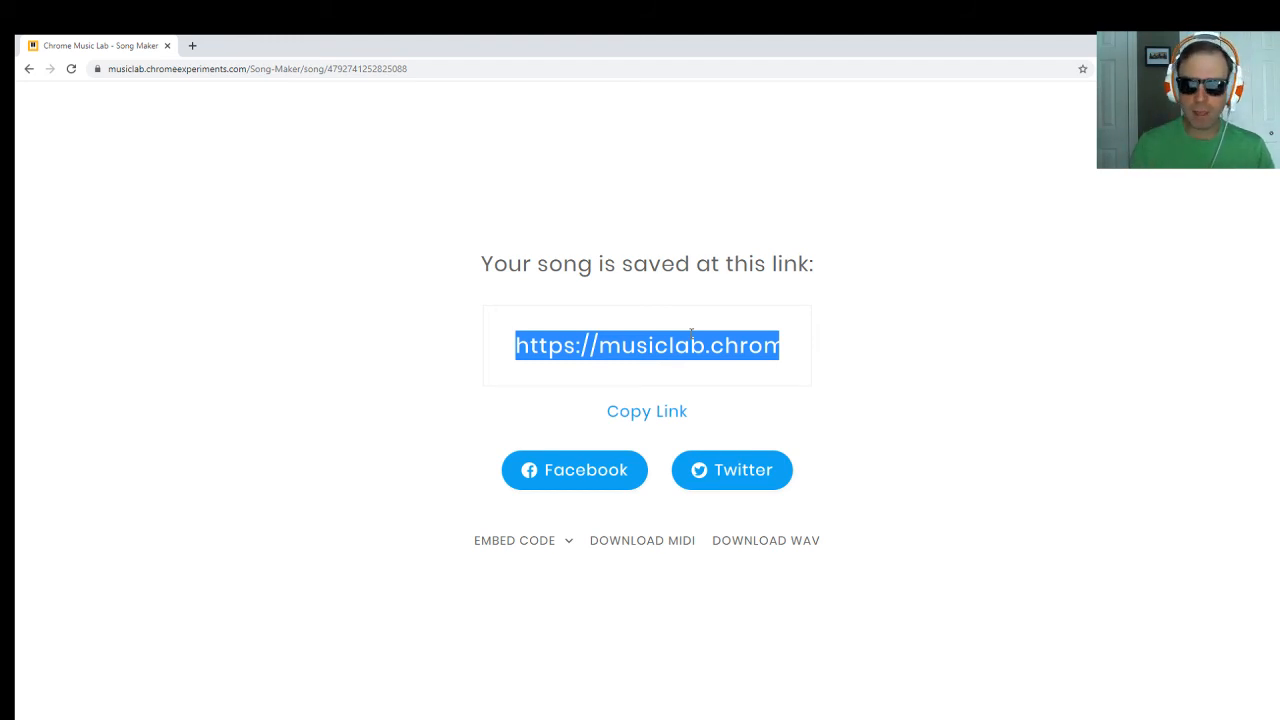
mouse_move(647, 540)
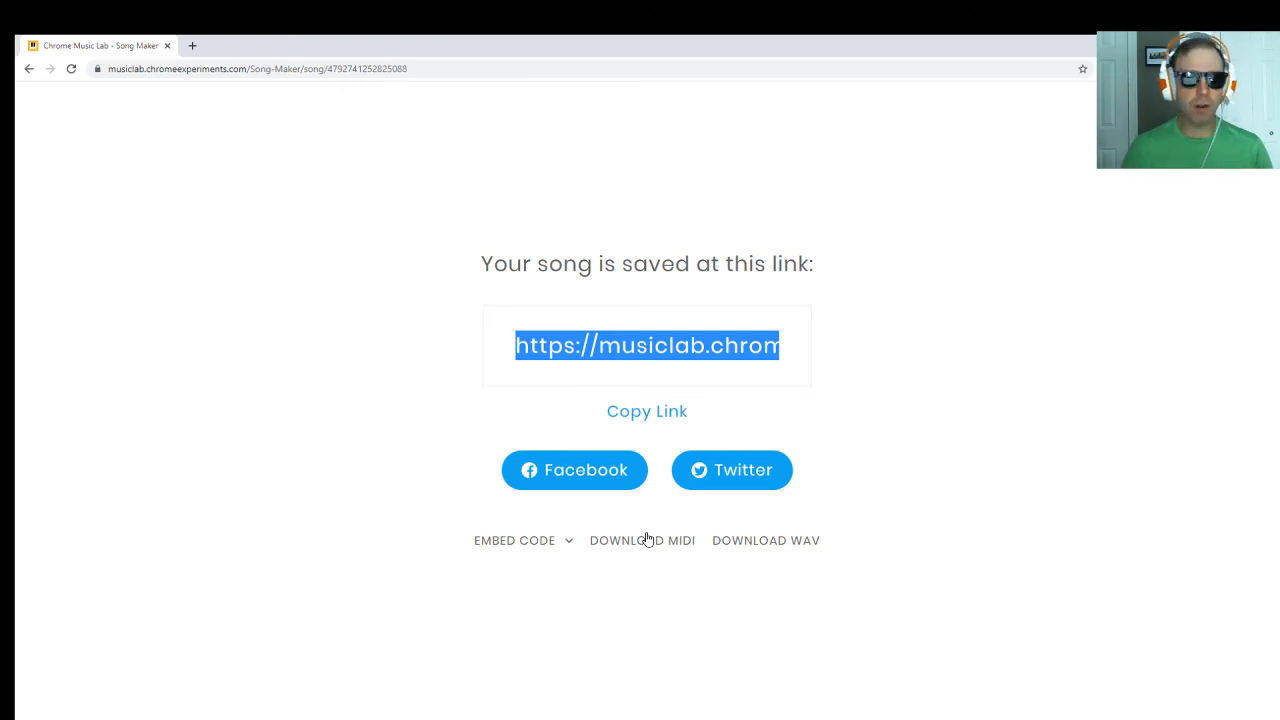
mouse_move(797, 543)
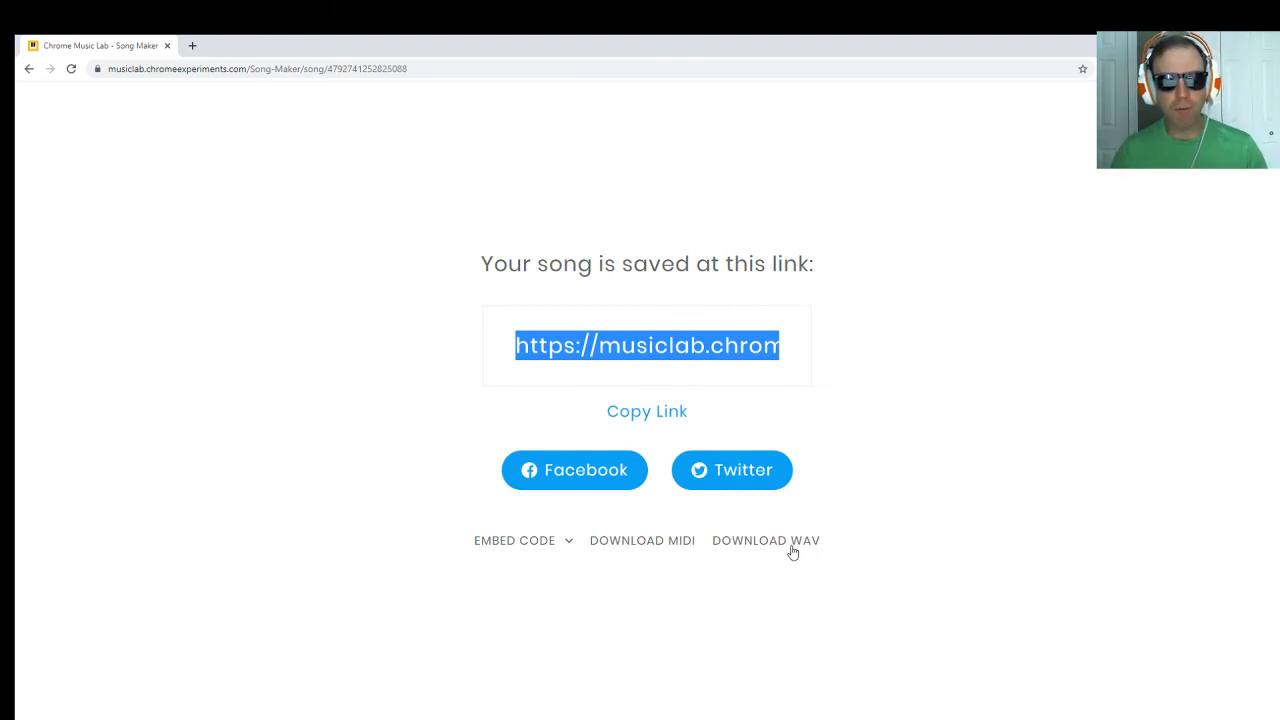
mouse_move(662, 540)
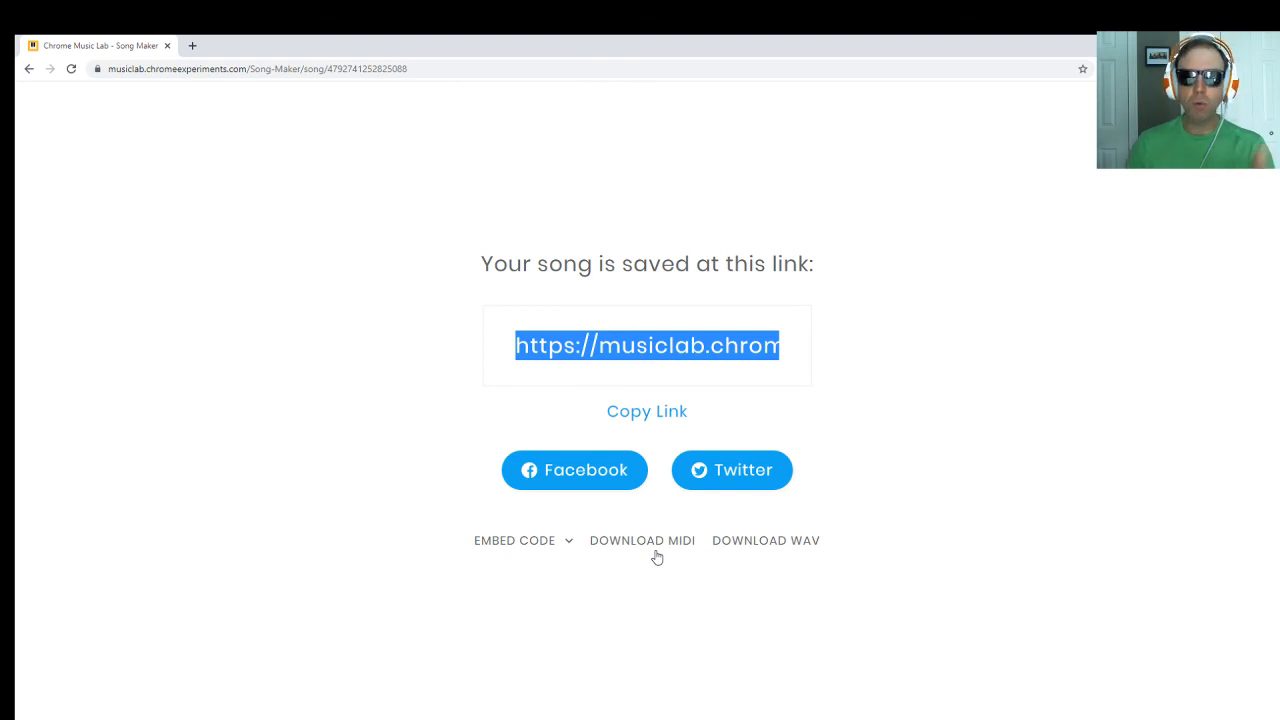
Expand the song's iframe embed code on the save page
click(514, 540)
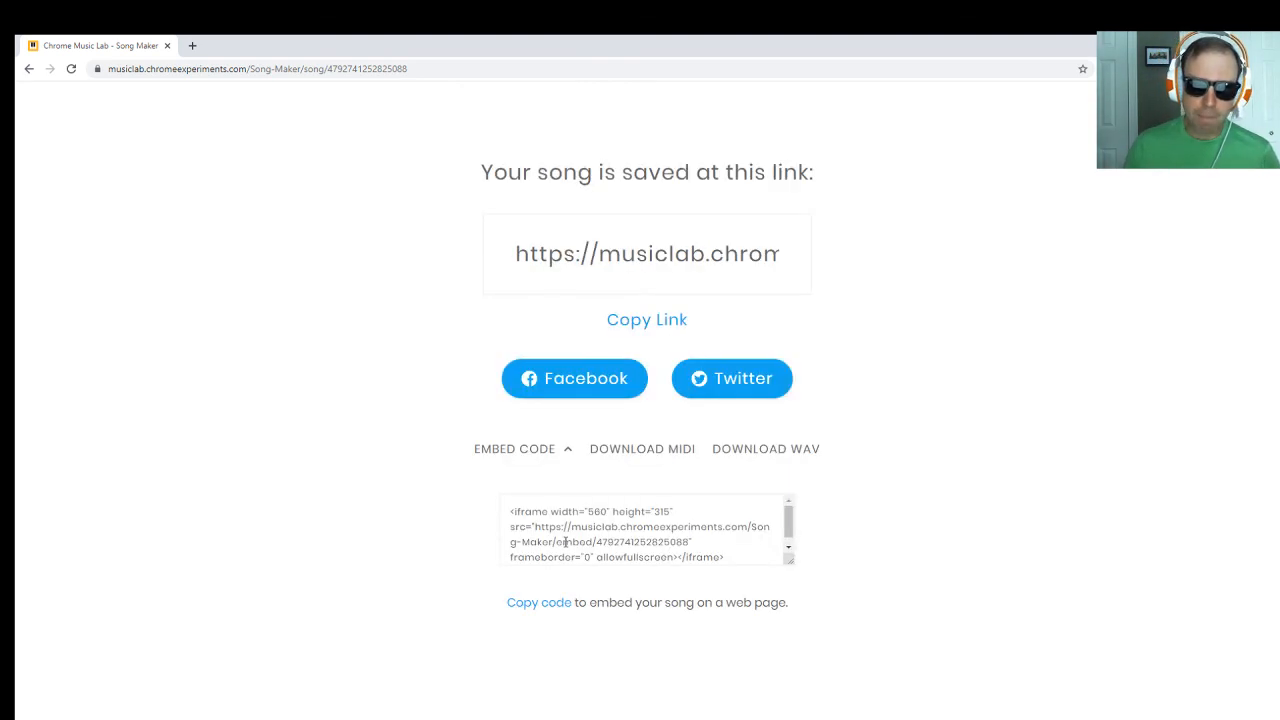
mouse_move(943, 442)
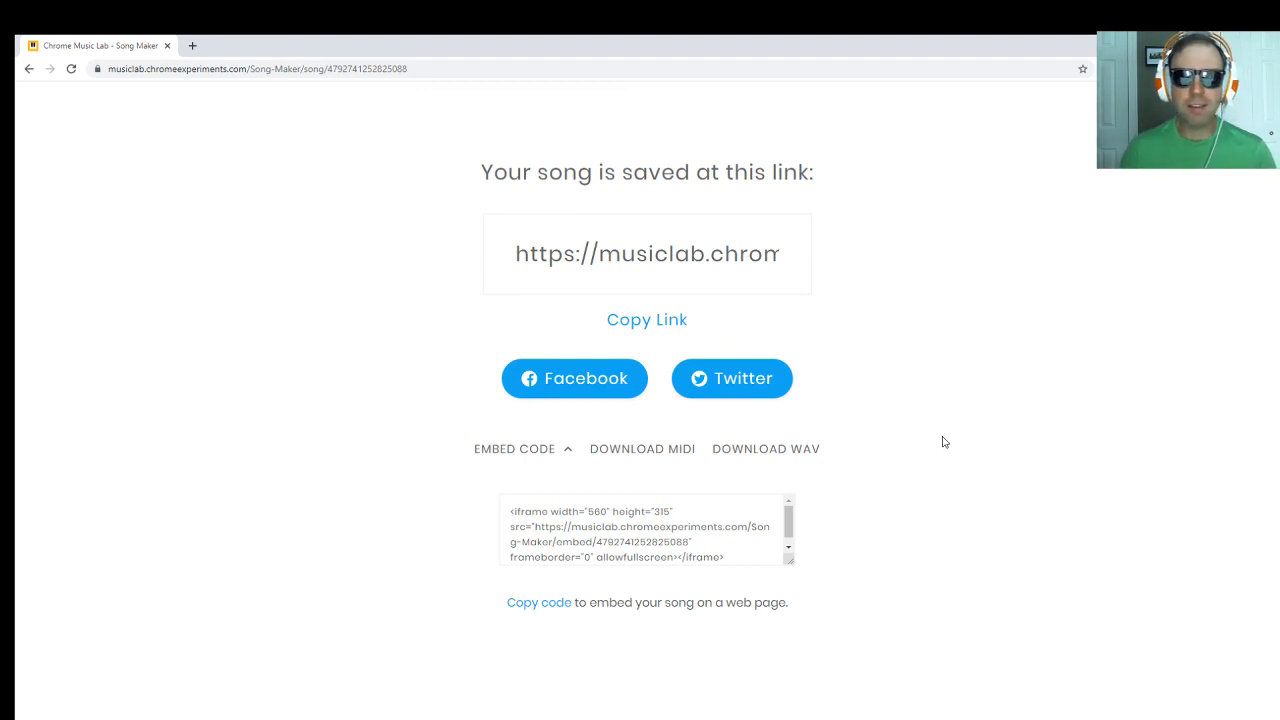
mouse_move(667, 318)
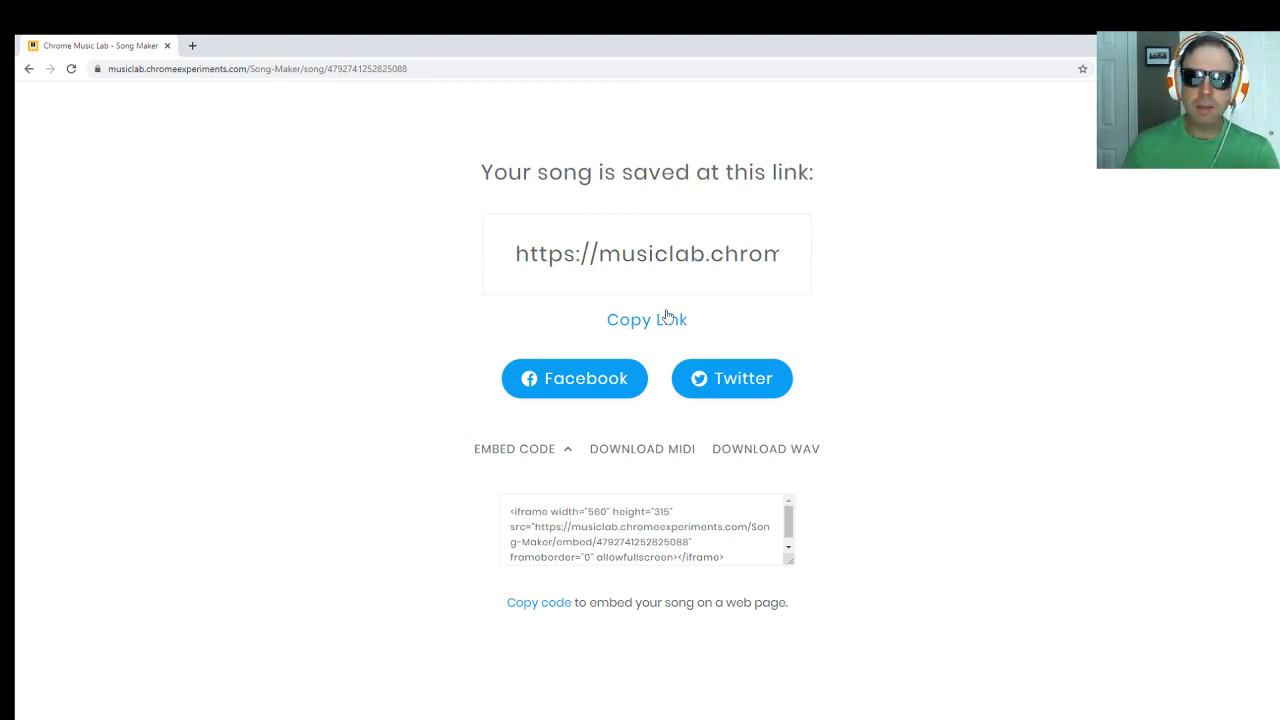